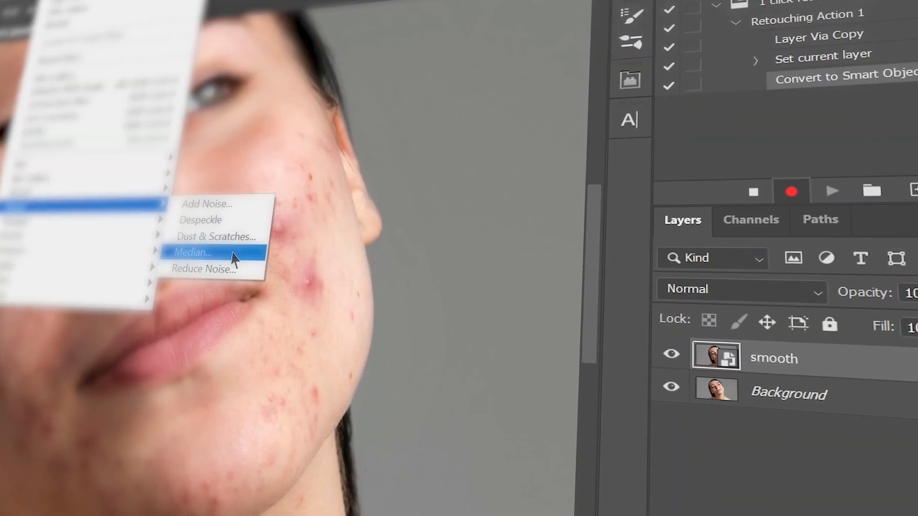
# Step: Set a 16:9 crop wider than the portrait, filled with Generative Expand
pyautogui.click(216, 252)
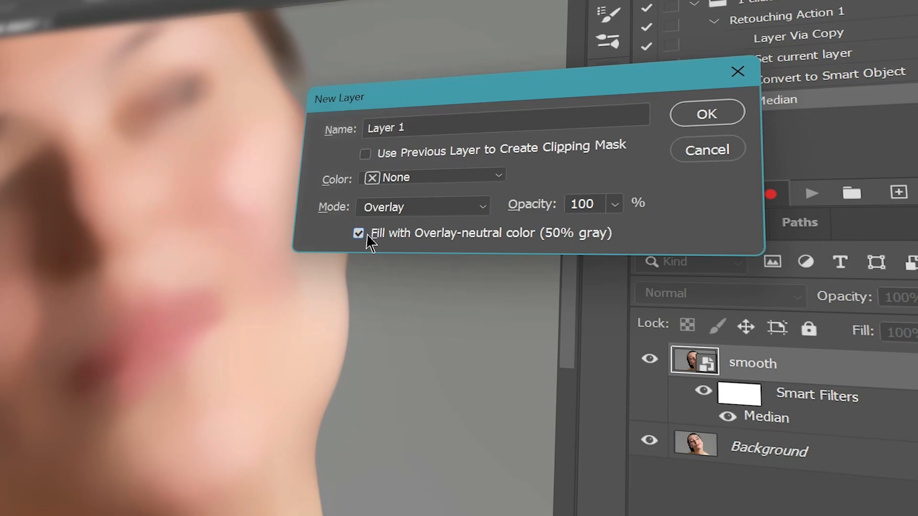
pyautogui.click(706, 113)
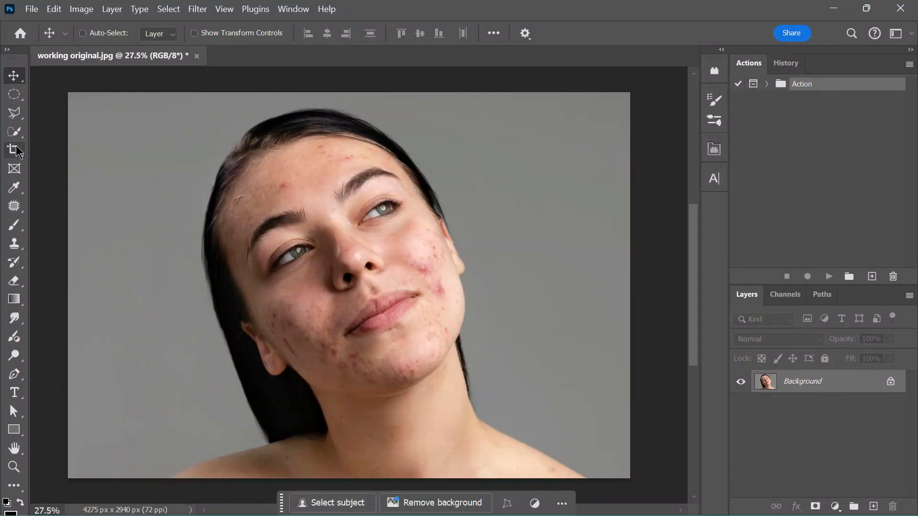
pyautogui.click(15, 150)
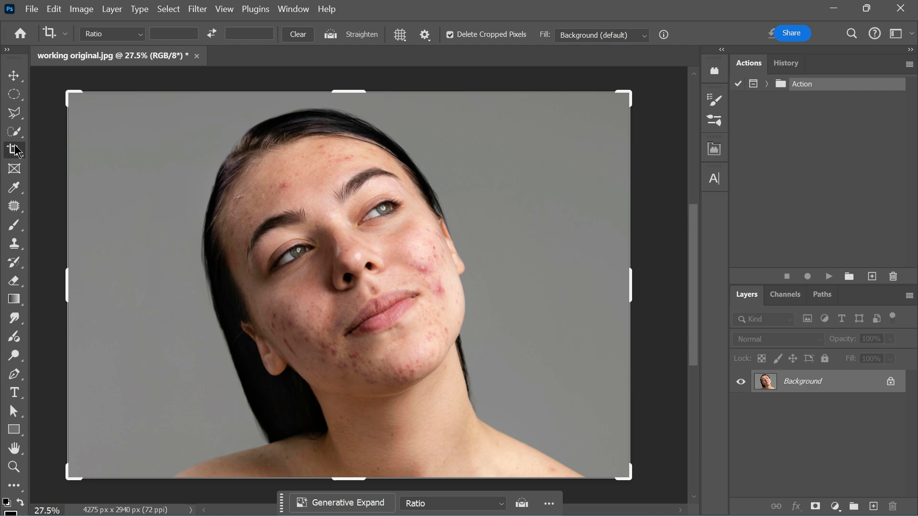
pyautogui.moveTo(143, 63)
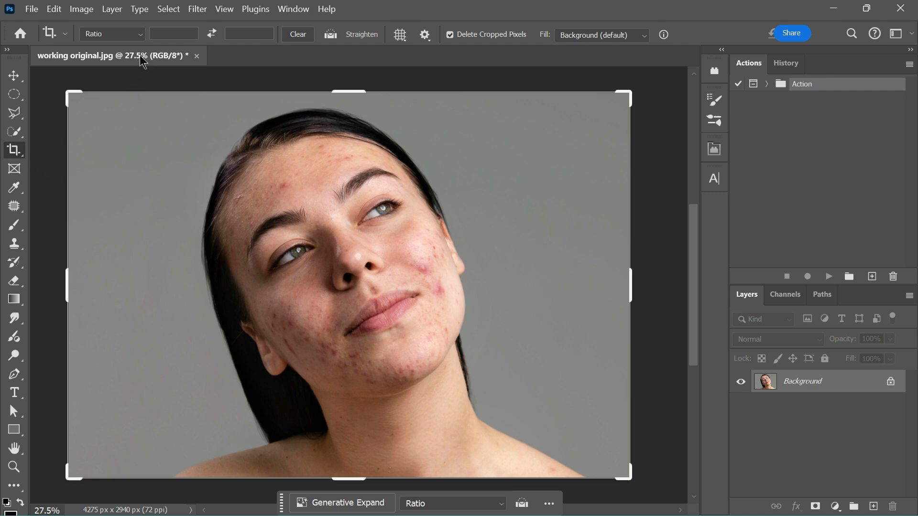
pyautogui.click(112, 34)
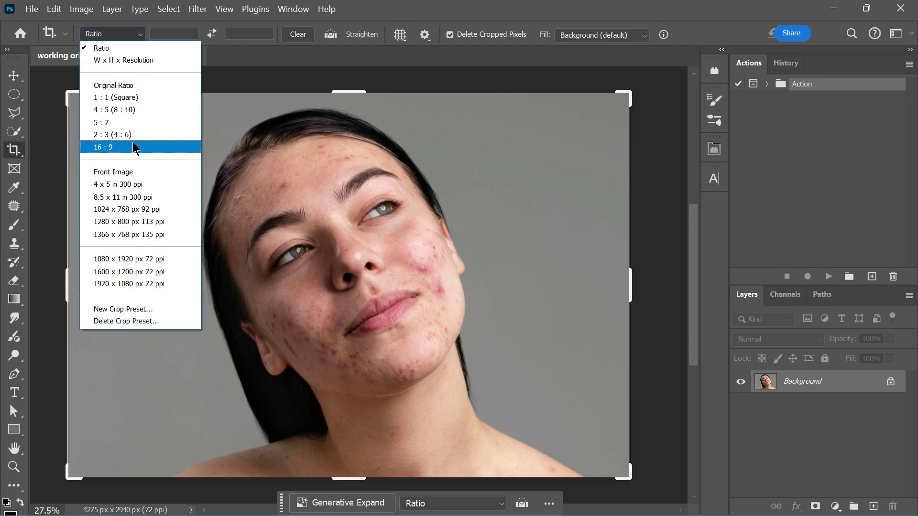
pyautogui.click(102, 147)
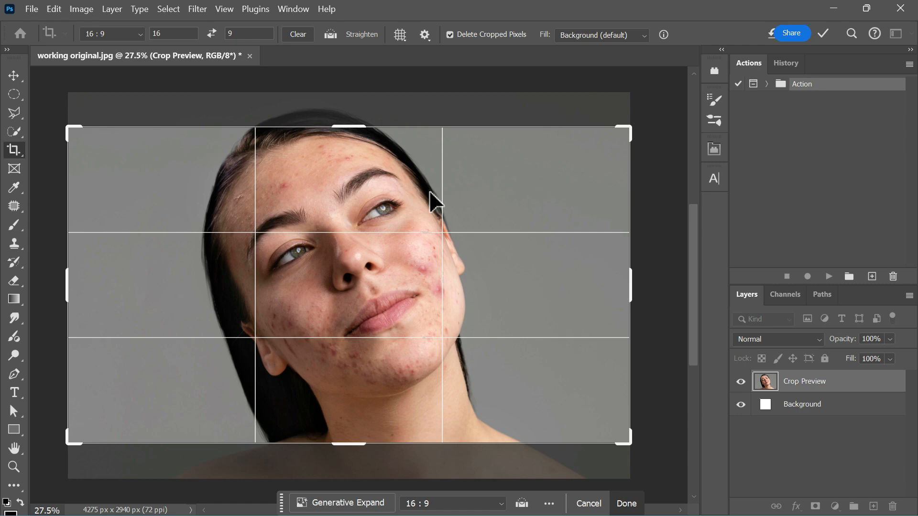
pyautogui.moveTo(626, 133); pyautogui.dragTo(605, 138)
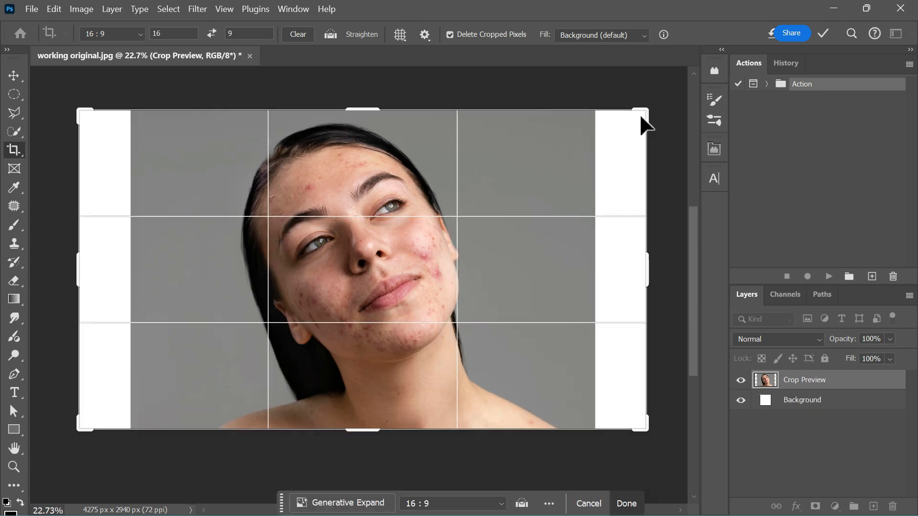
pyautogui.click(601, 36)
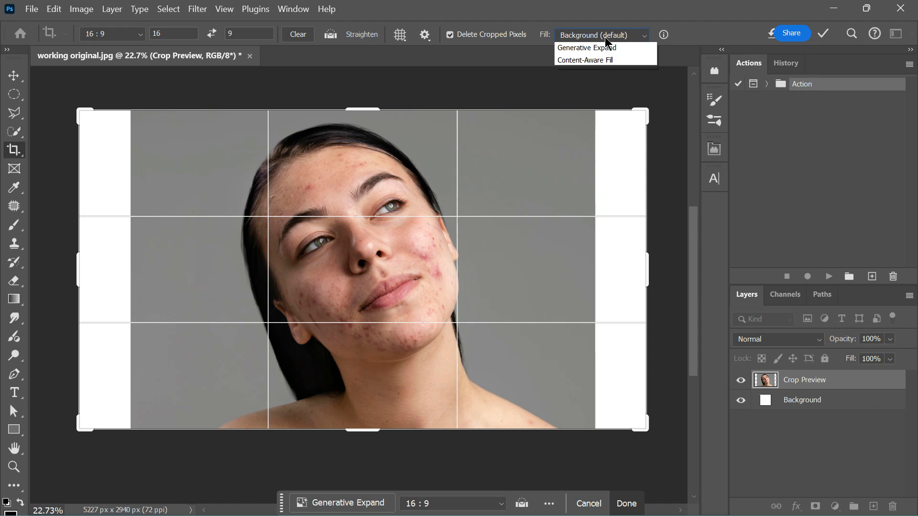
pyautogui.click(585, 47)
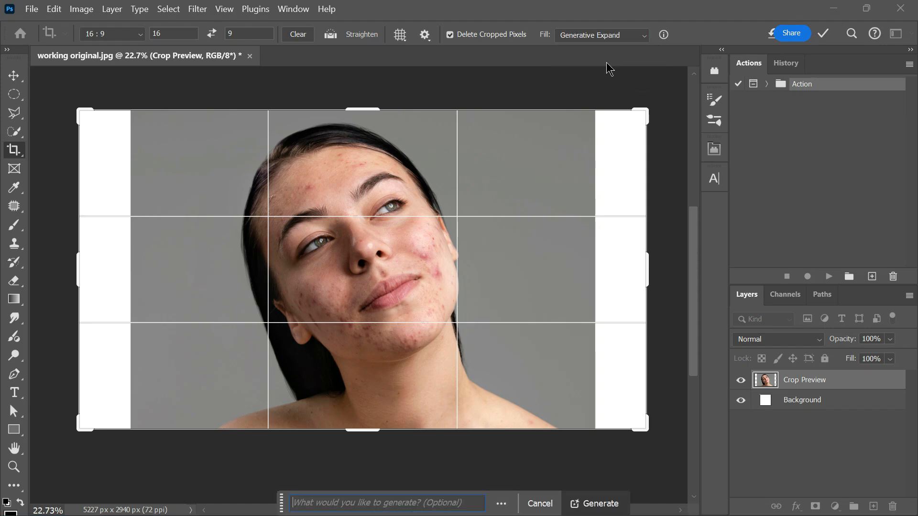
# Step: Generate the expanded sides, compare the three variations, and commit the result
pyautogui.click(597, 503)
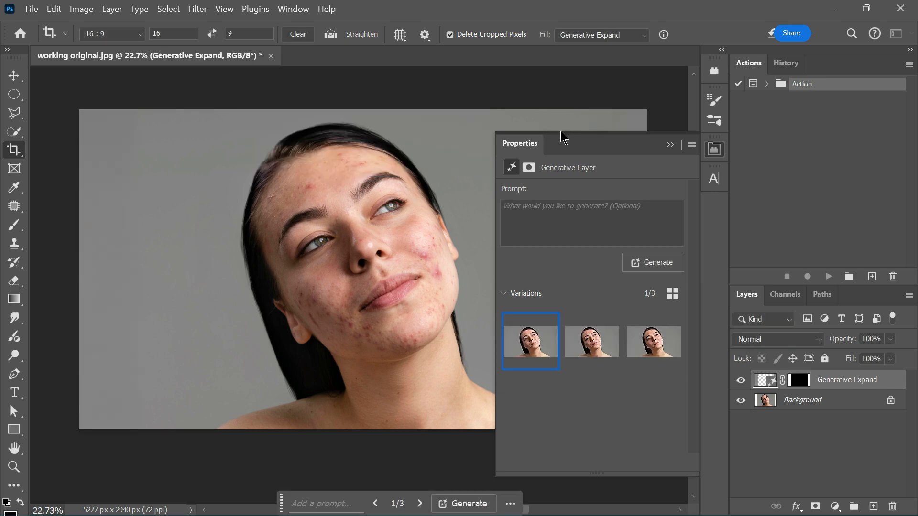
pyautogui.click(591, 341)
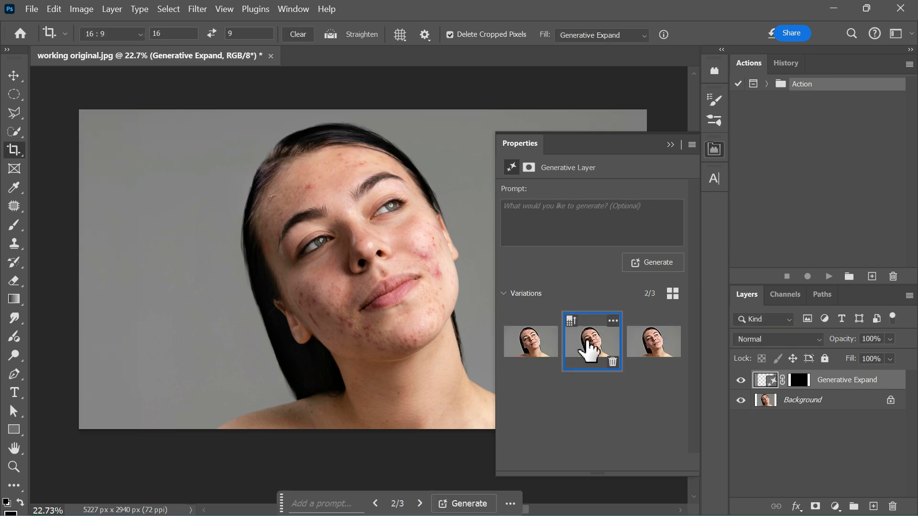
pyautogui.click(653, 342)
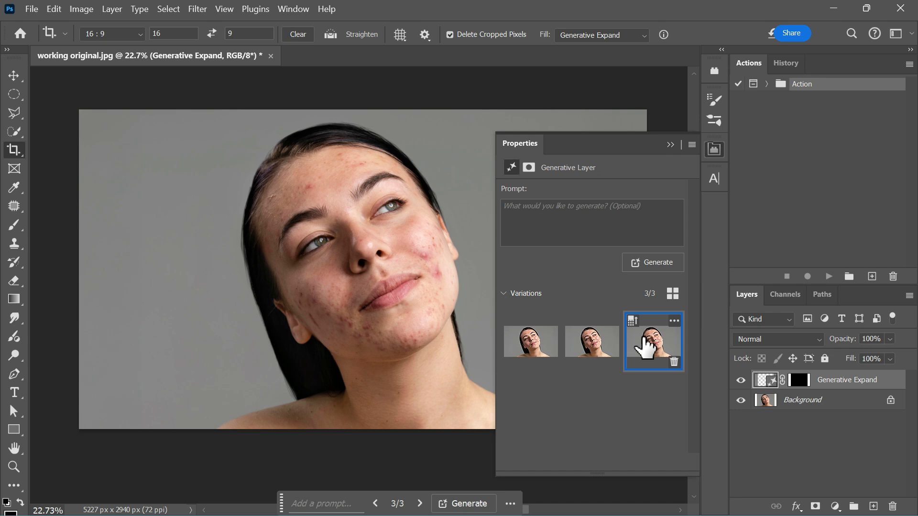
pyautogui.click(530, 342)
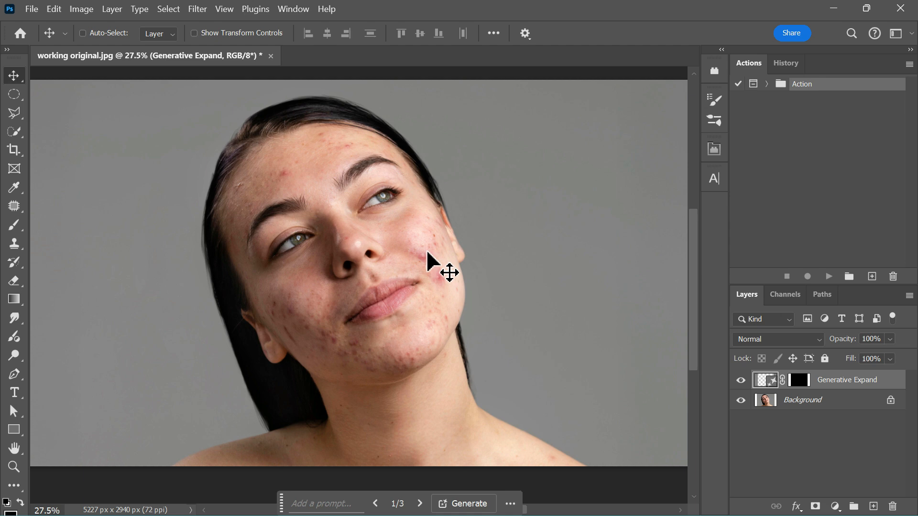
pyautogui.click(801, 400)
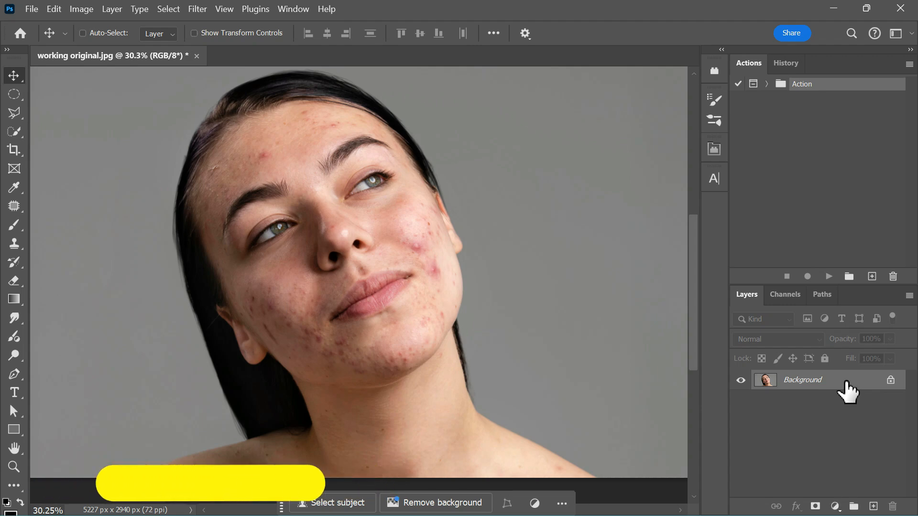
# Step: Duplicate the background as 'Smooth' and convert it for Smart Filters
pyautogui.press('Ctrl+J')
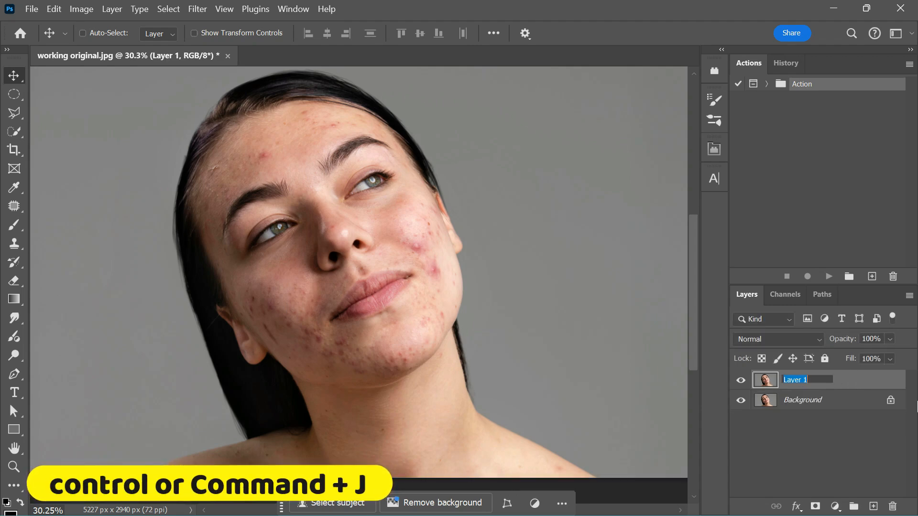
pyautogui.write('Smooth')
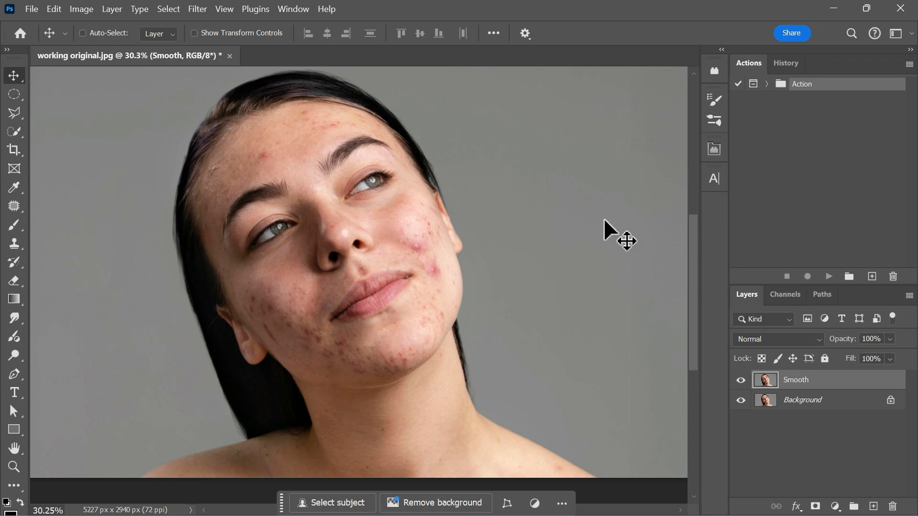
pyautogui.click(197, 9)
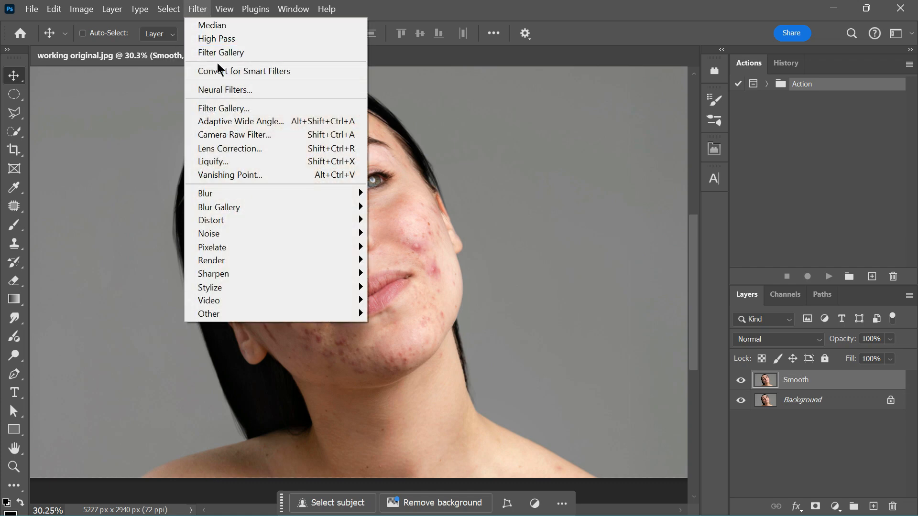
pyautogui.click(245, 71)
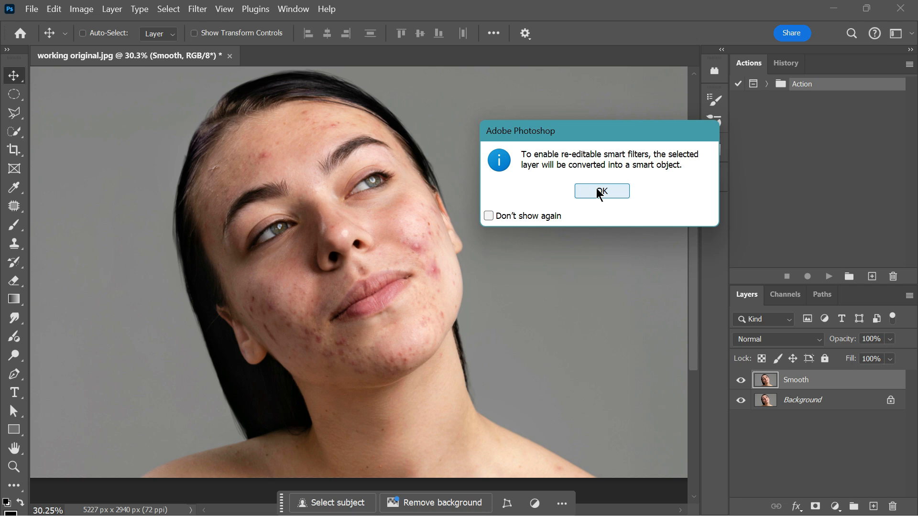
pyautogui.click(602, 191)
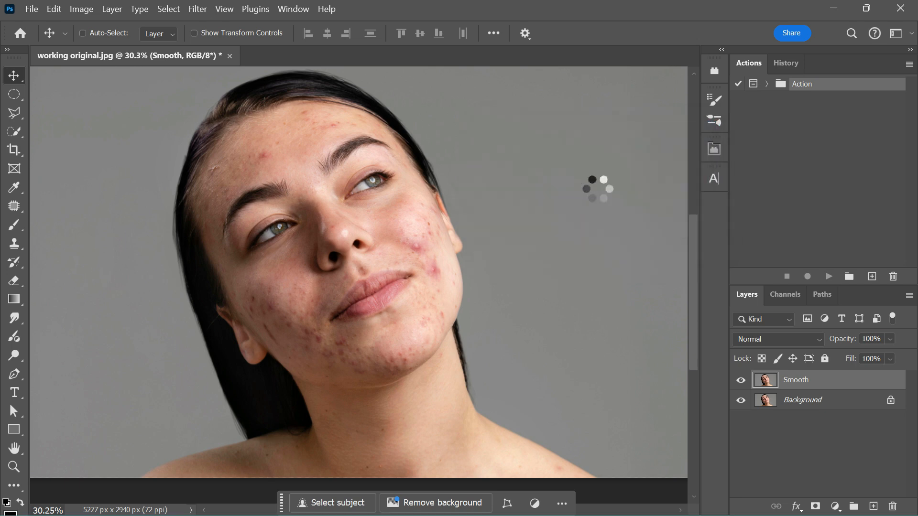
# Step: Apply a Median smart filter at 88-pixel radius to the Smooth layer
pyautogui.click(197, 9)
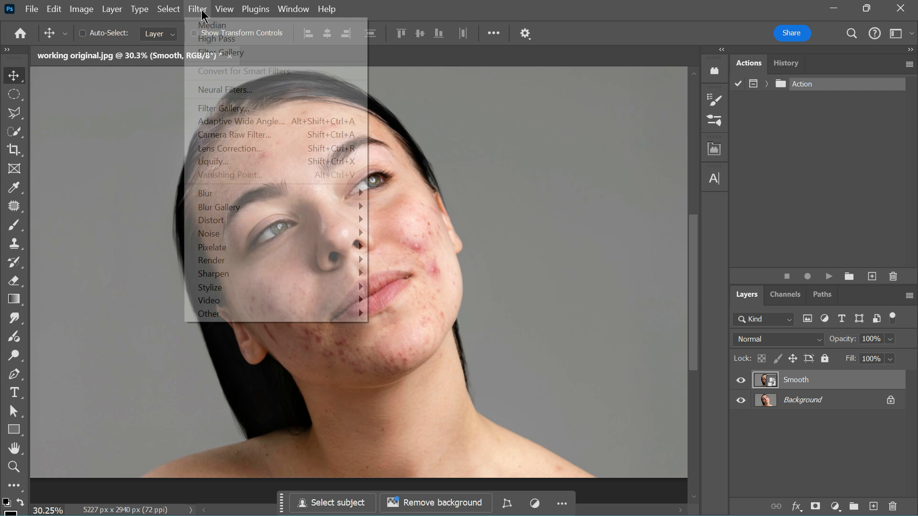
pyautogui.moveTo(228, 240)
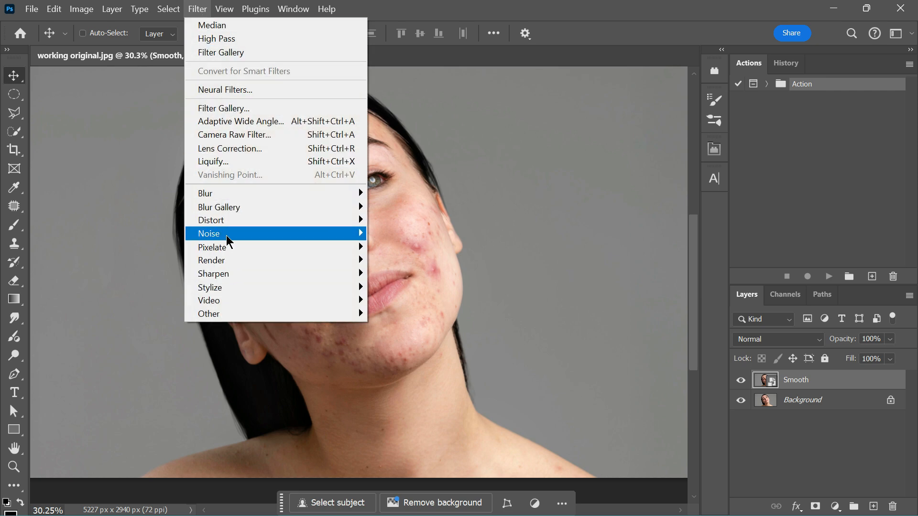
pyautogui.click(212, 26)
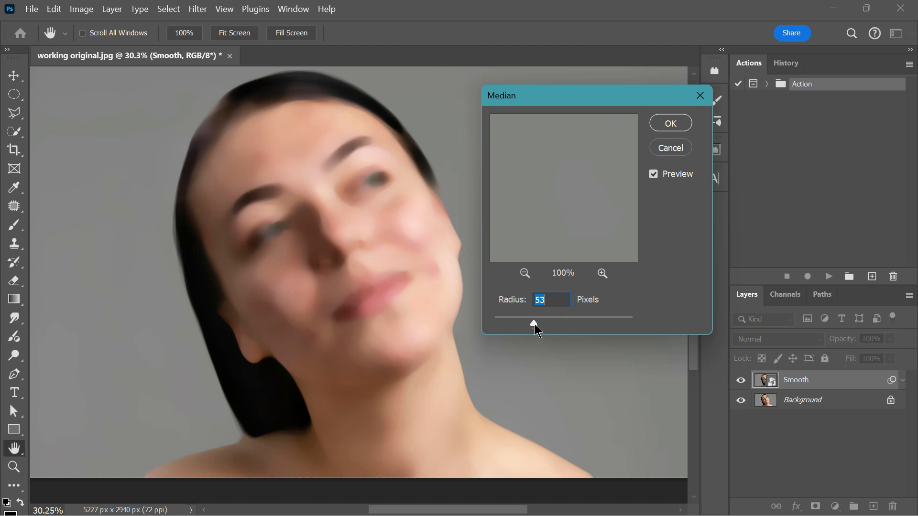
pyautogui.moveTo(532, 325); pyautogui.dragTo(542, 325)
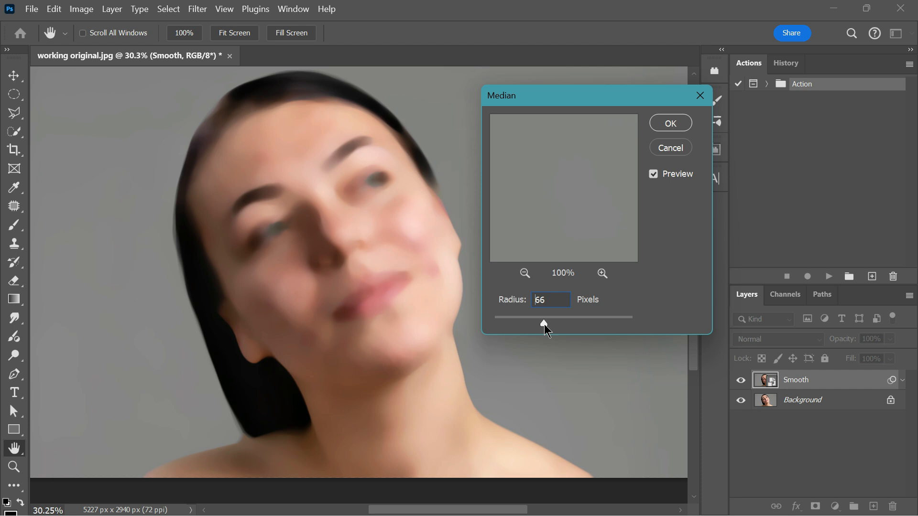
pyautogui.moveTo(543, 317); pyautogui.dragTo(558, 318)
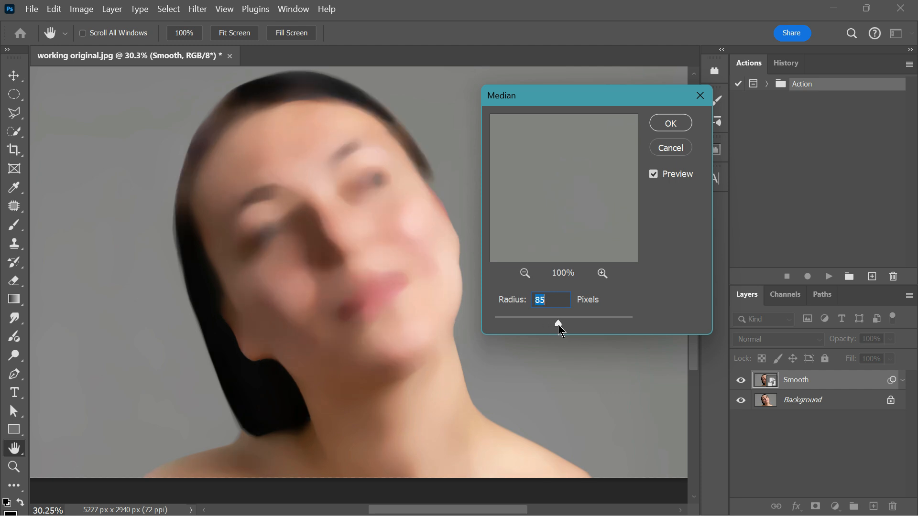
pyautogui.moveTo(557, 323); pyautogui.dragTo(561, 323)
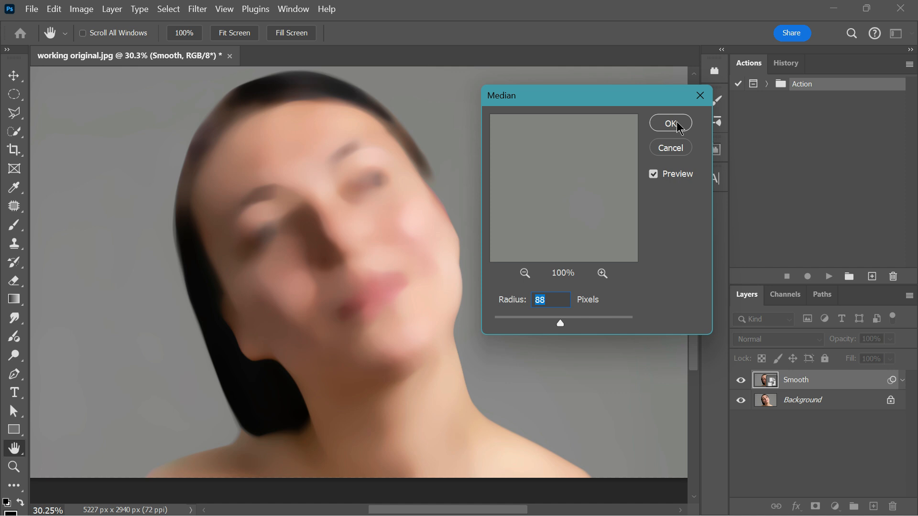
pyautogui.click(670, 123)
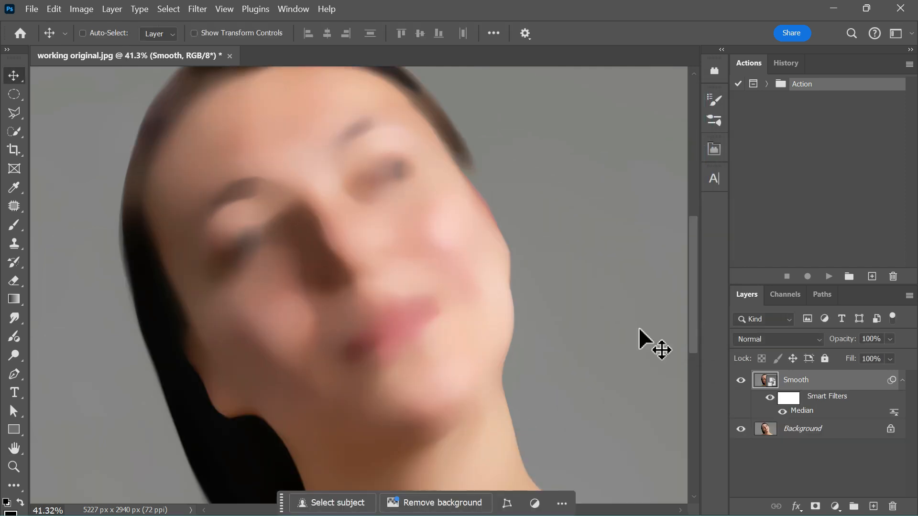
# Step: Add a new Overlay layer filled with 50% neutral gray above Smooth
pyautogui.click(83, 33)
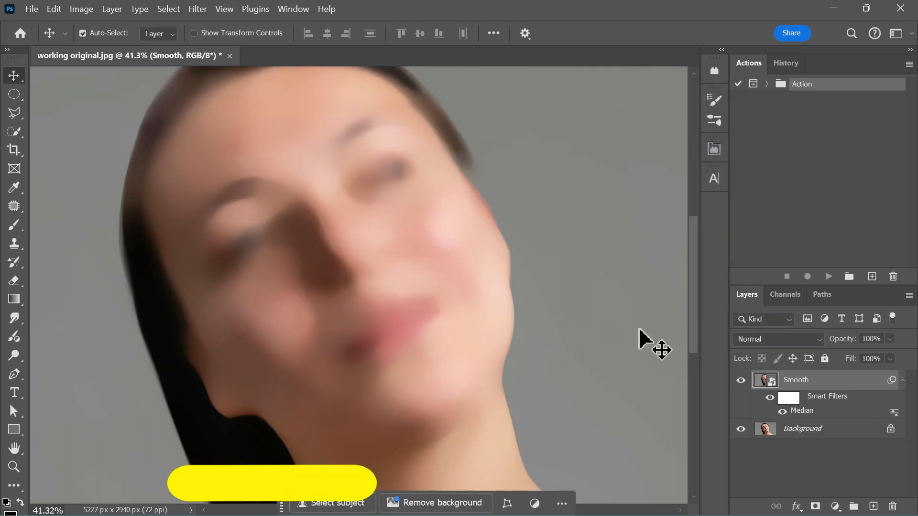
pyautogui.press('Ctrl+Shift+N')
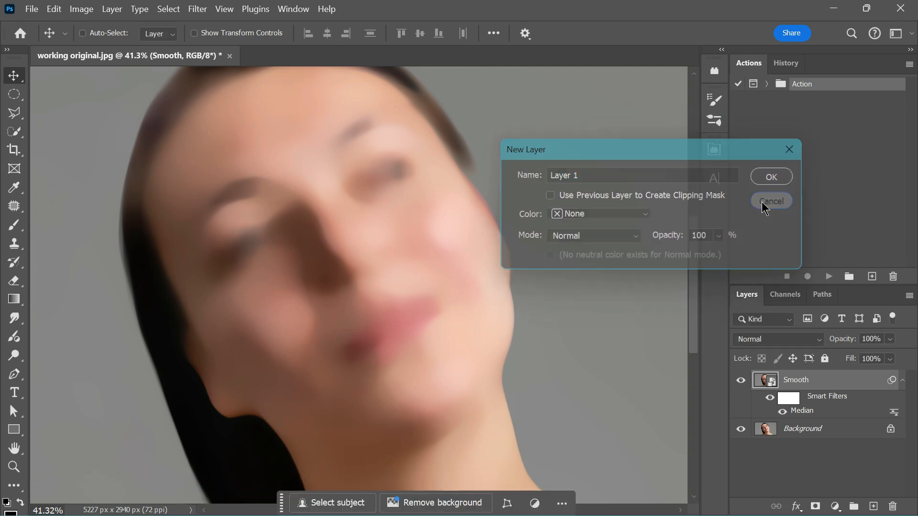
pyautogui.click(770, 201)
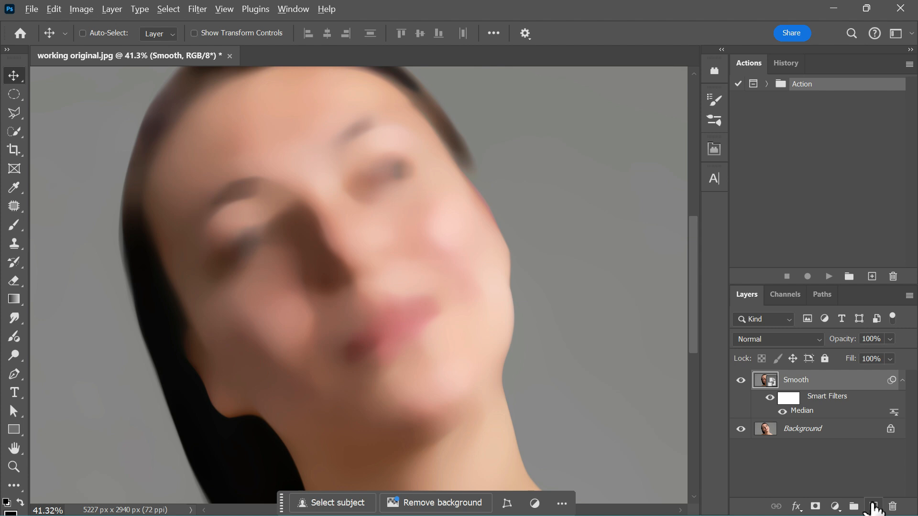
pyautogui.click(869, 504)
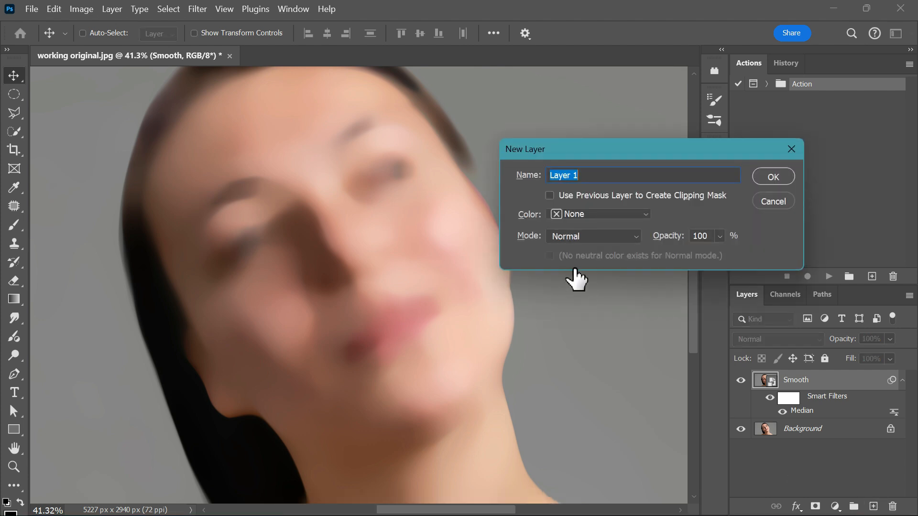
pyautogui.click(593, 236)
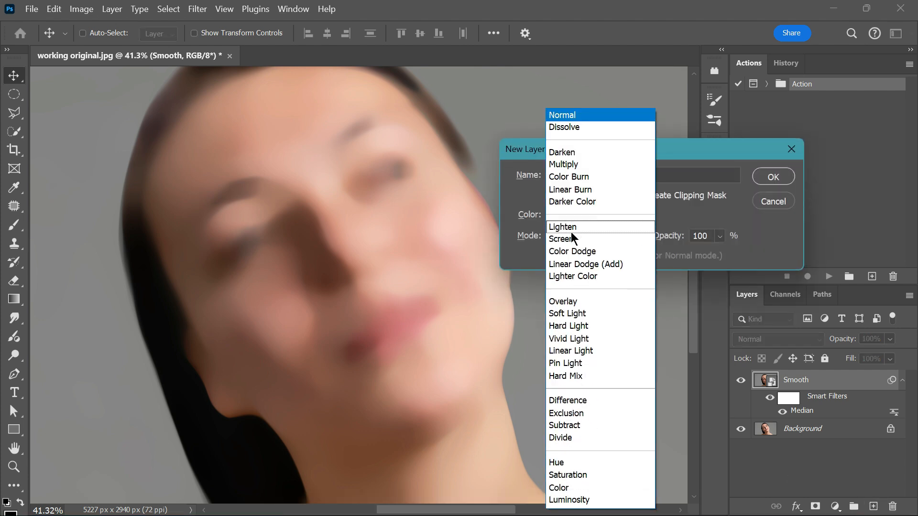
pyautogui.click(563, 301)
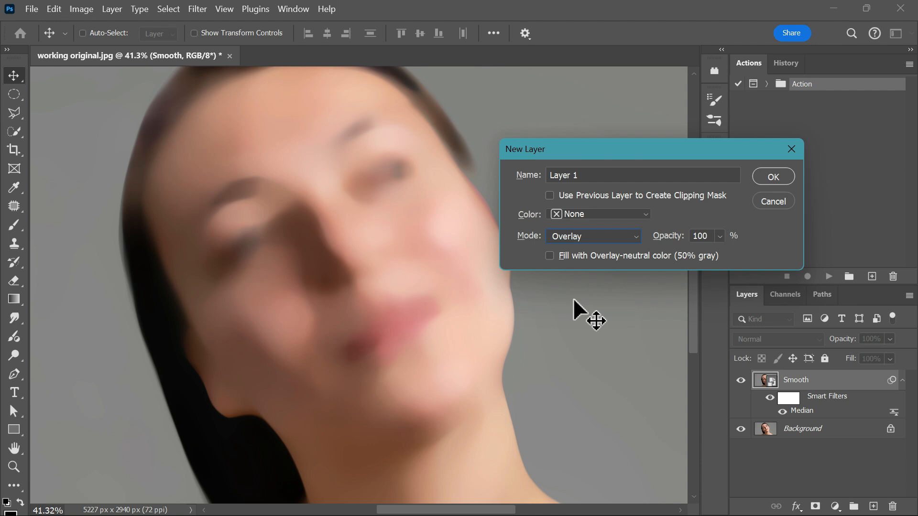
pyautogui.click(550, 255)
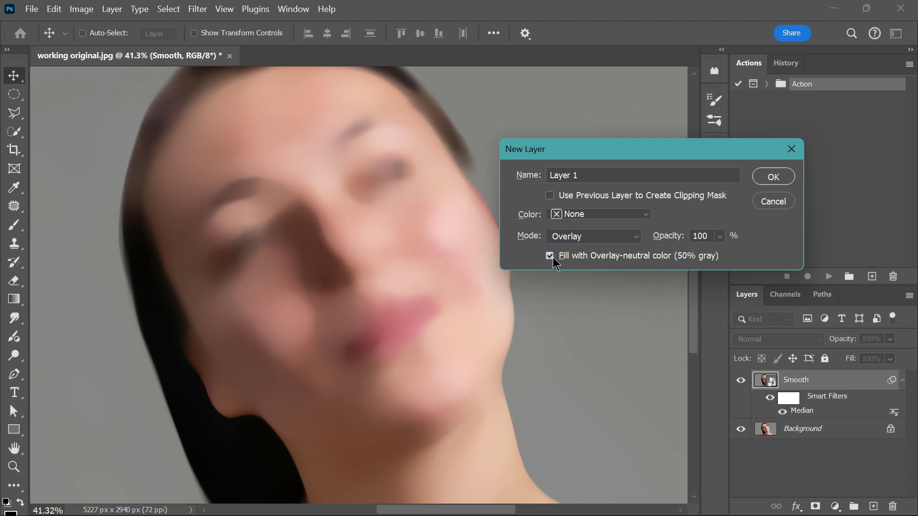
pyautogui.moveTo(781, 184)
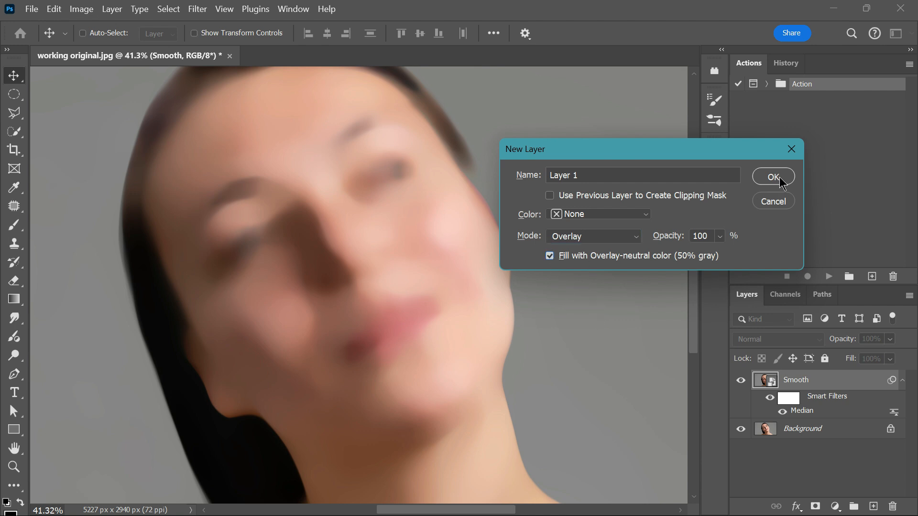
pyautogui.click(773, 176)
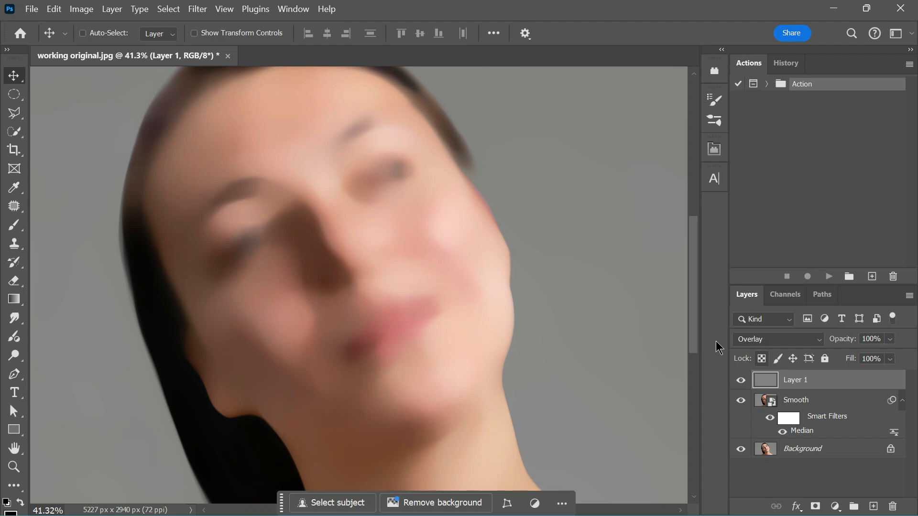
# Step: Convert Layer 1 for Smart Filters
pyautogui.click(197, 9)
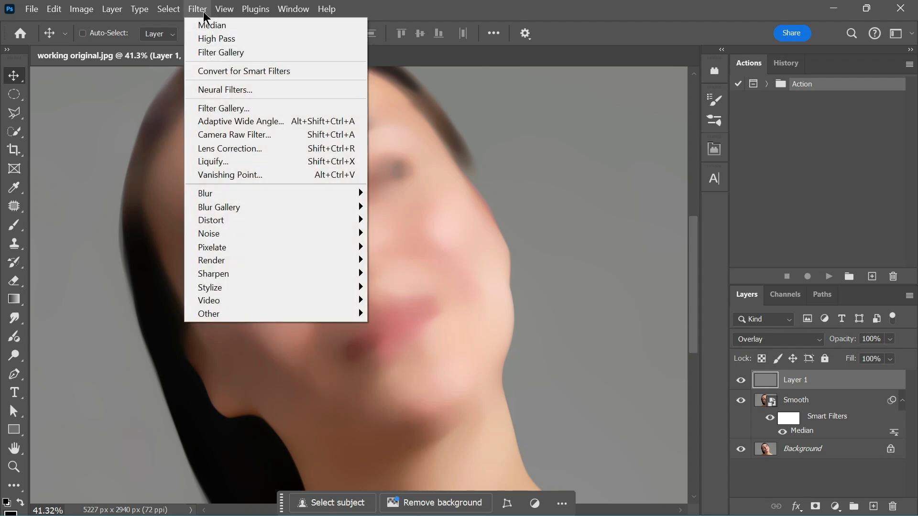
pyautogui.click(243, 70)
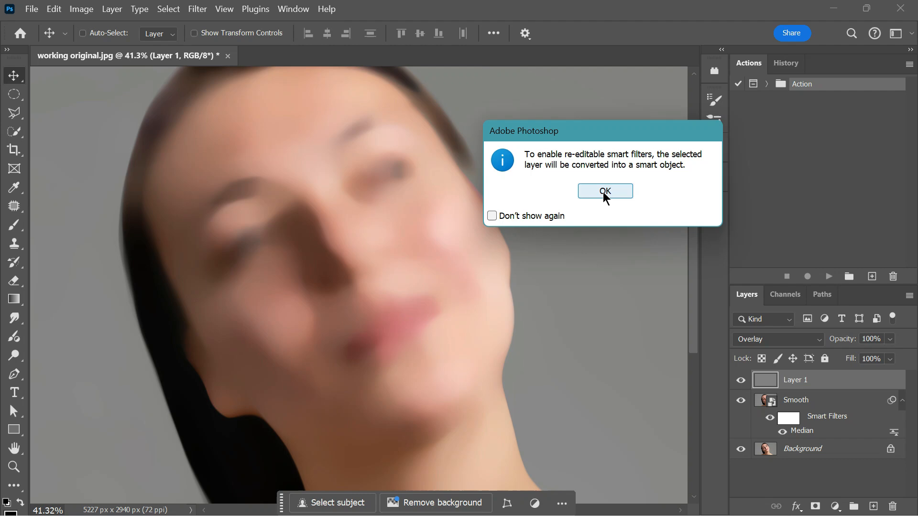
pyautogui.click(605, 191)
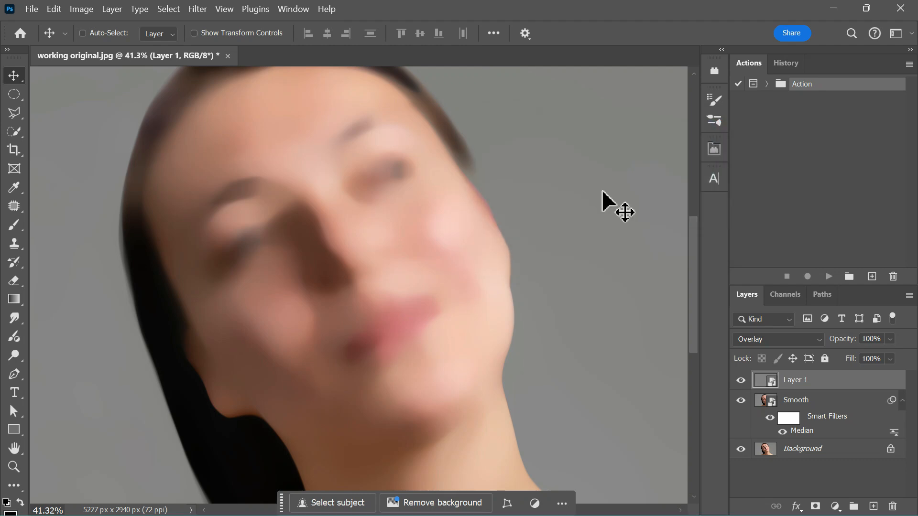
# Step: Apply a Filter Gallery Sandstone texture at 81% scaling to Layer 1
pyautogui.click(197, 9)
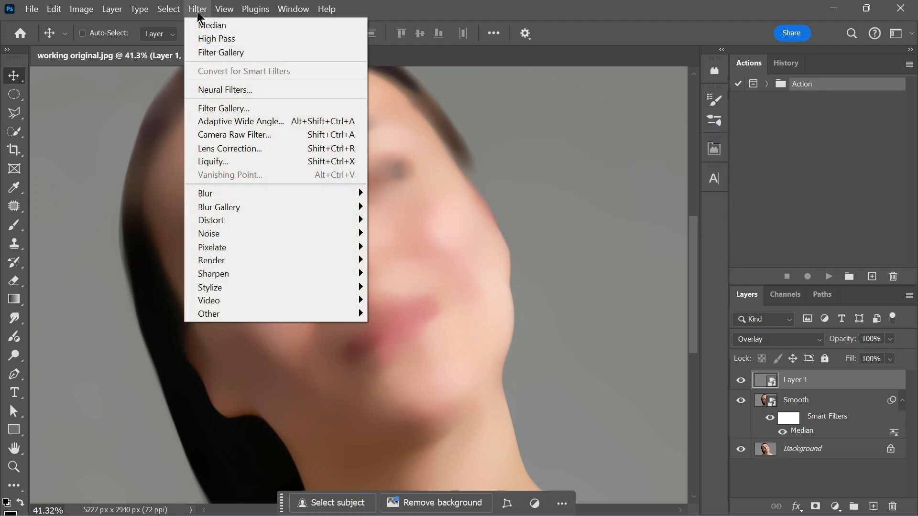
pyautogui.click(223, 108)
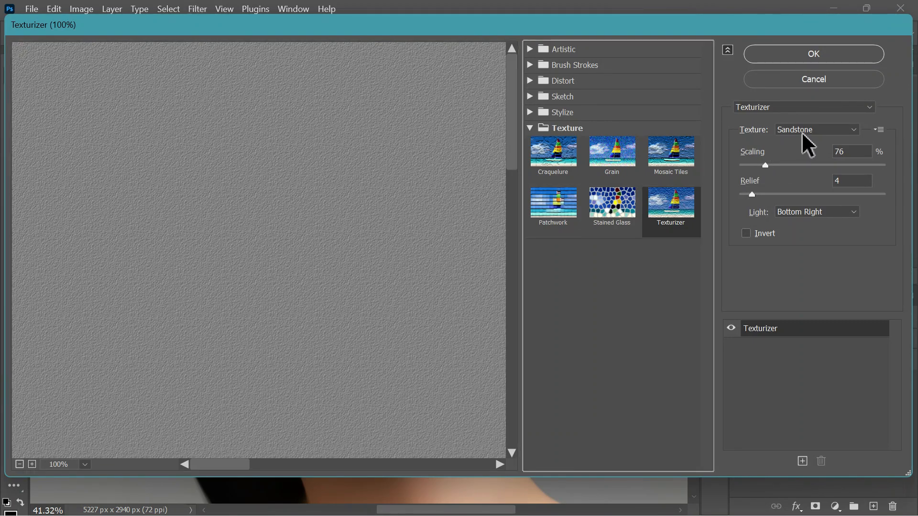
pyautogui.moveTo(764, 164); pyautogui.dragTo(768, 165)
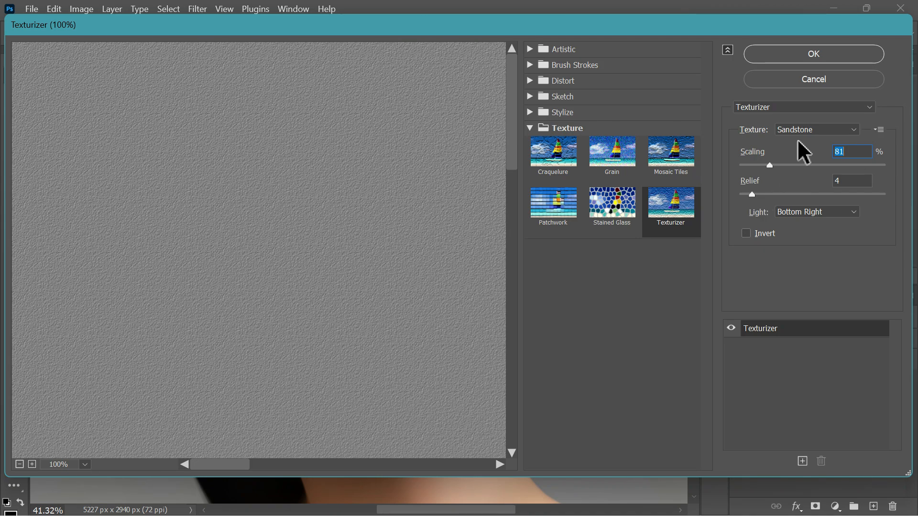
pyautogui.click(813, 54)
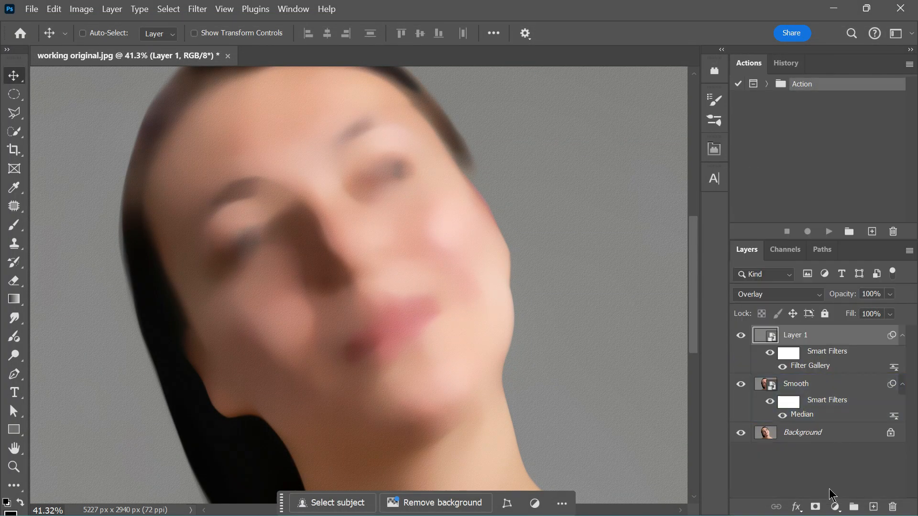
# Step: Duplicate Background as 'Original Texture' and convert it to a smart object
pyautogui.click(802, 432)
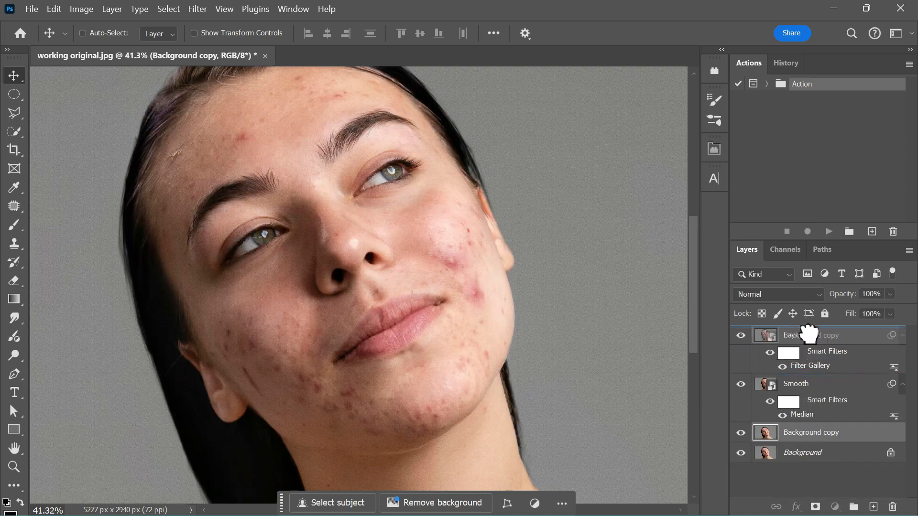
pyautogui.doubleClick(810, 335)
pyautogui.write('Original Texture')
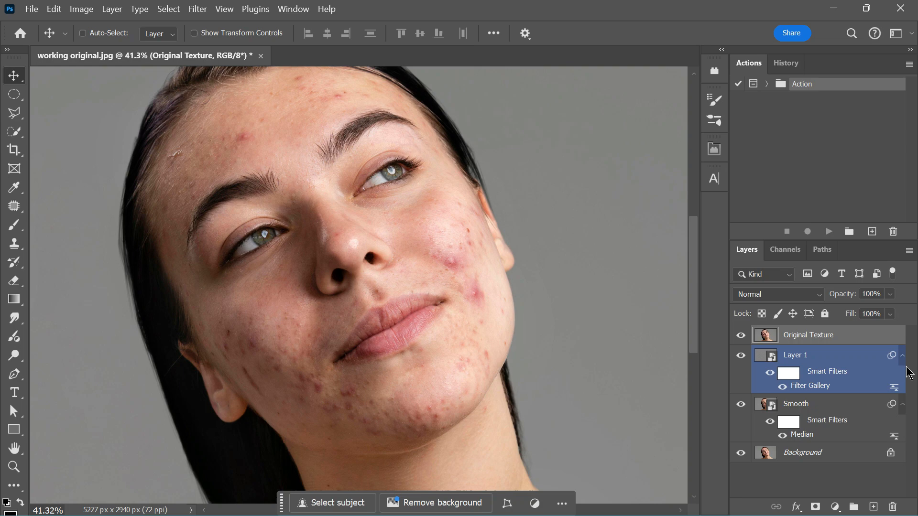
pyautogui.click(197, 9)
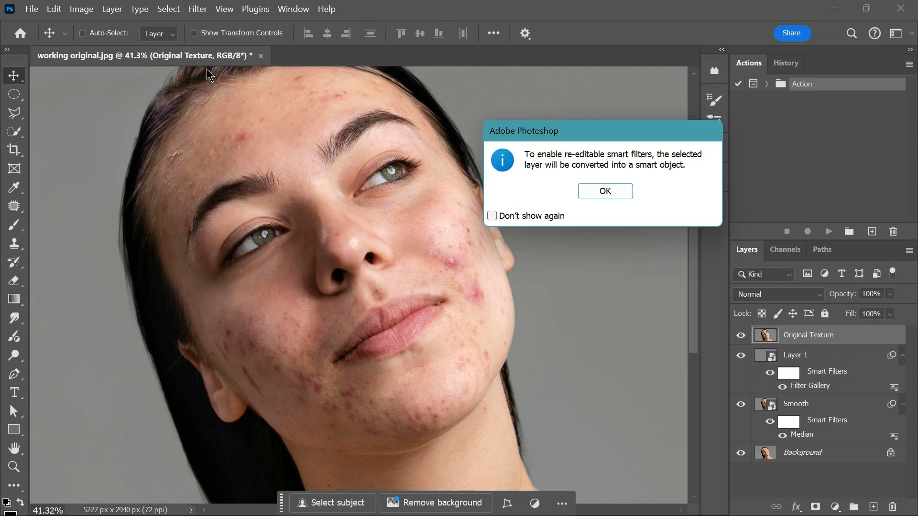
pyautogui.click(605, 191)
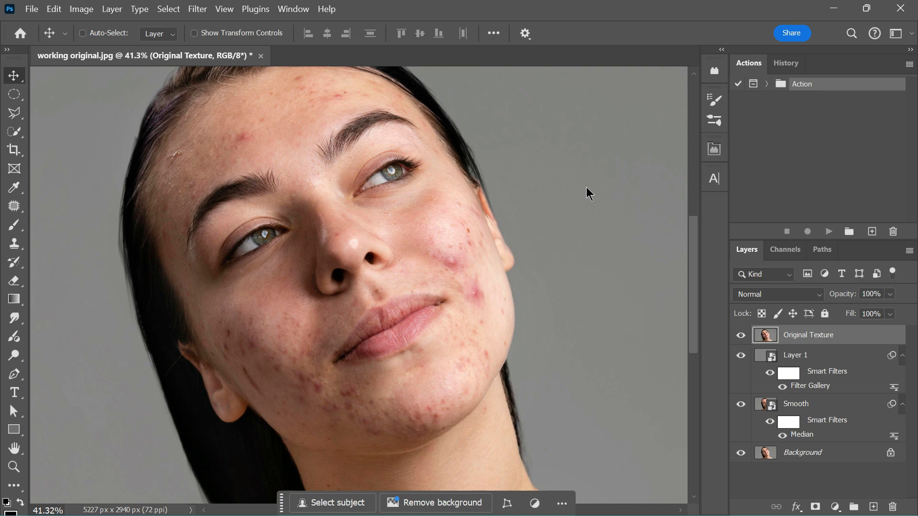
# Step: Apply High Pass at radius 2 to Original Texture and change its blend mode
pyautogui.click(197, 9)
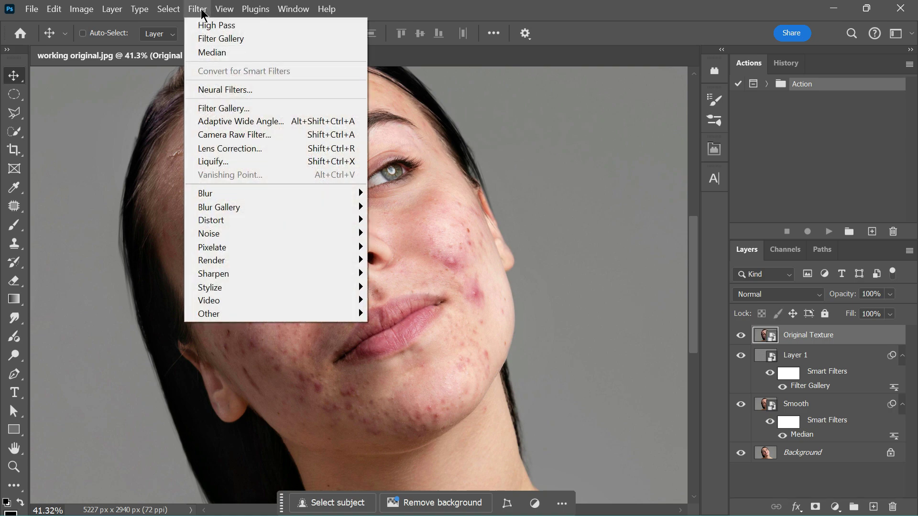
pyautogui.moveTo(228, 314)
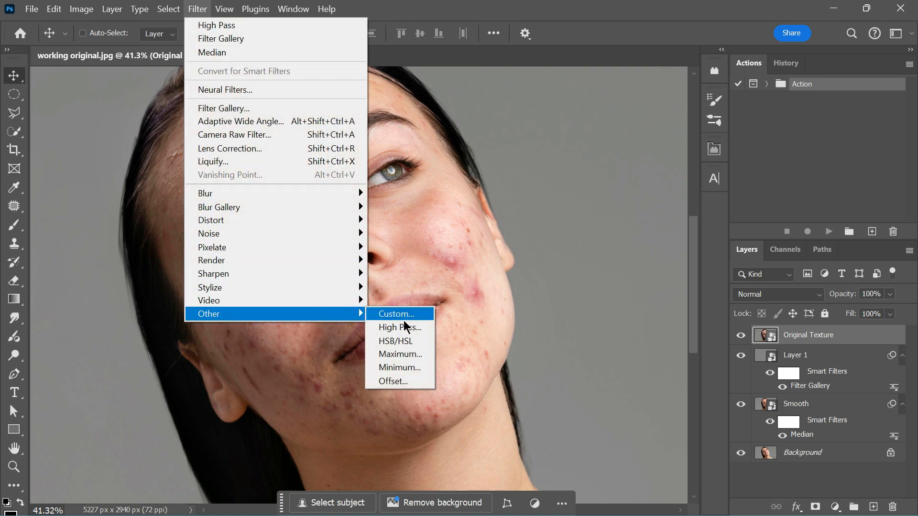
pyautogui.click(400, 328)
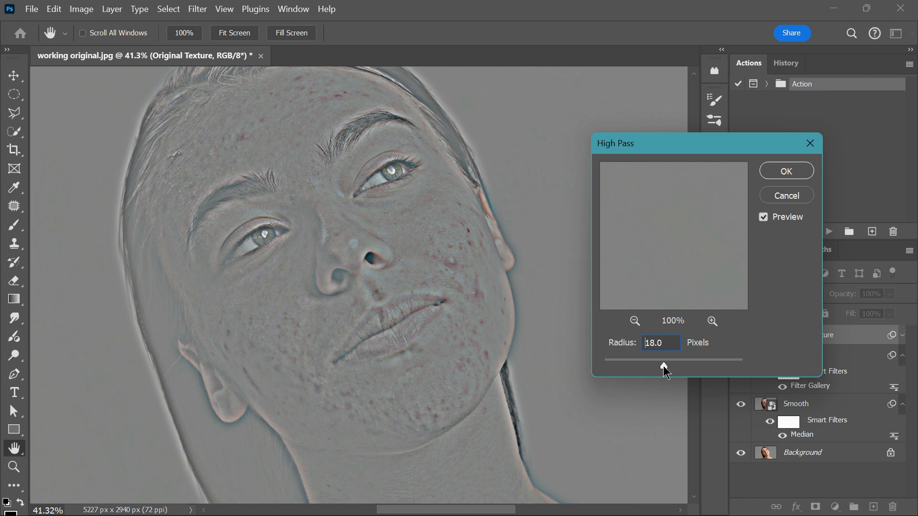
pyautogui.moveTo(664, 359); pyautogui.dragTo(618, 366)
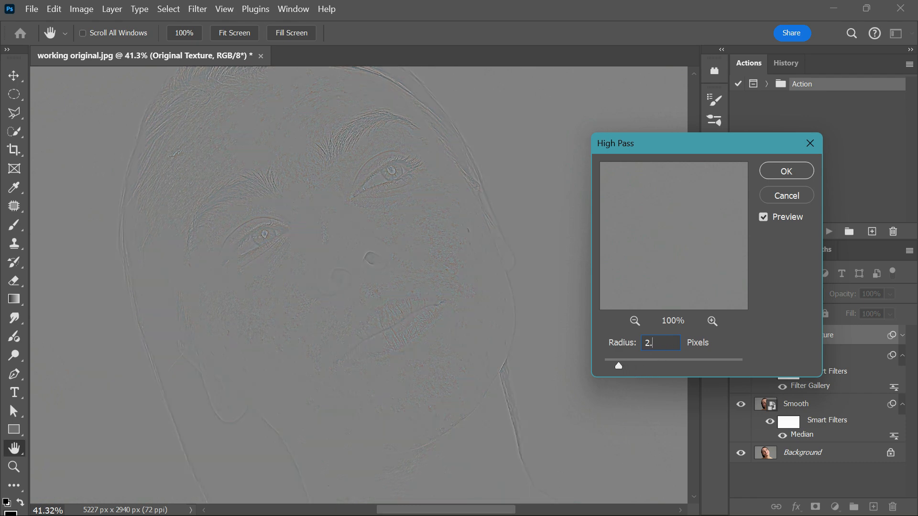
pyautogui.click(785, 171)
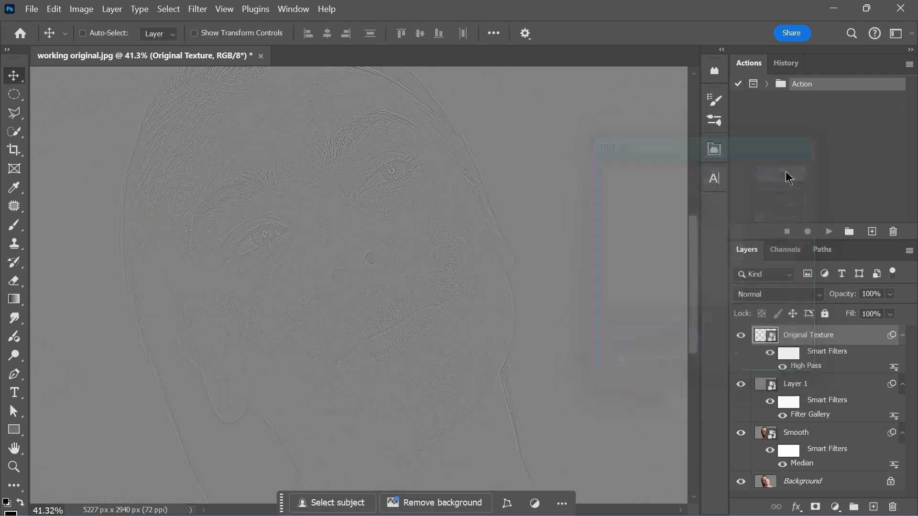
pyautogui.click(778, 294)
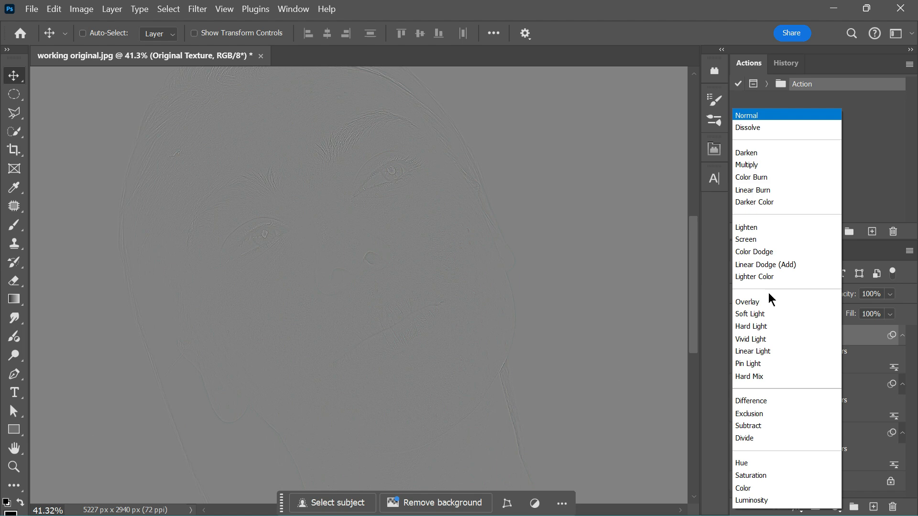
pyautogui.click(752, 350)
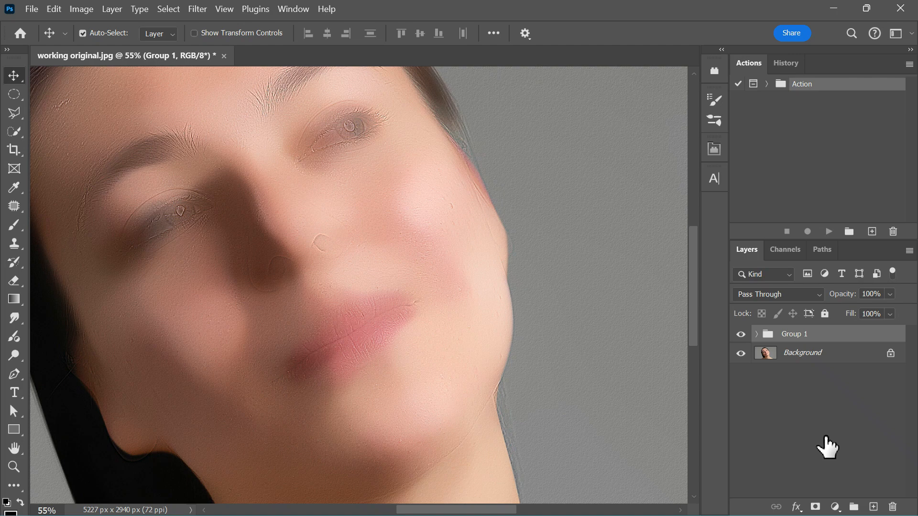
# Step: Group the selected retouching layers with Ctrl+G
pyautogui.press('ctrl+g')
pyautogui.write('Retouch skin')
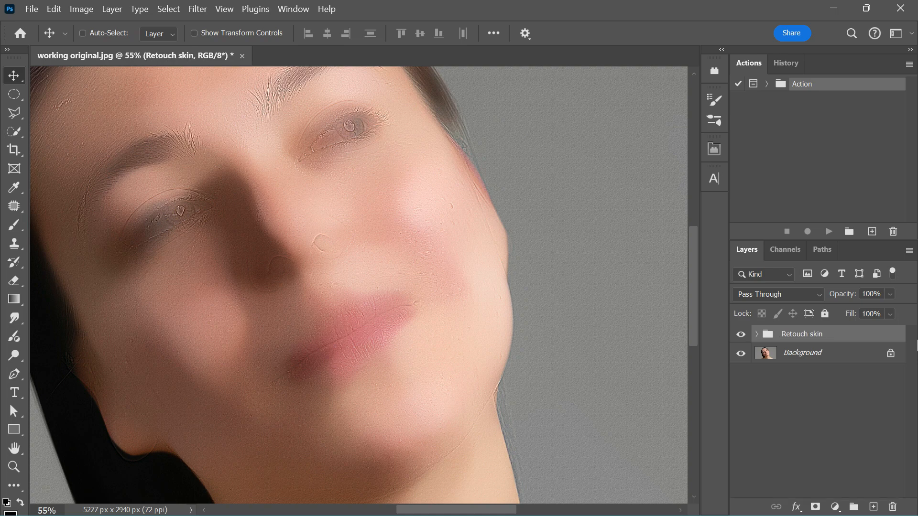
pyautogui.moveTo(861, 344)
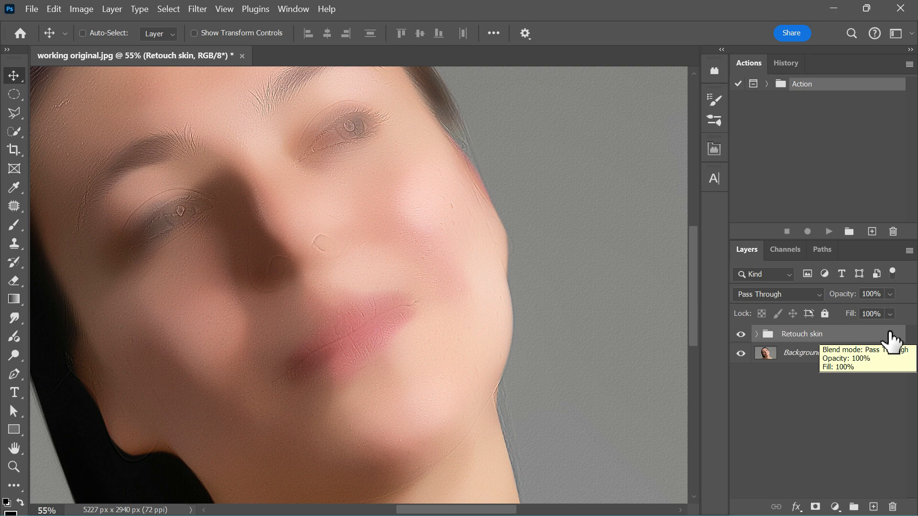
# Step: Set Retouch skin's underlying Blend If sliders to 0/21 and 204/255
pyautogui.doubleClick(801, 334)
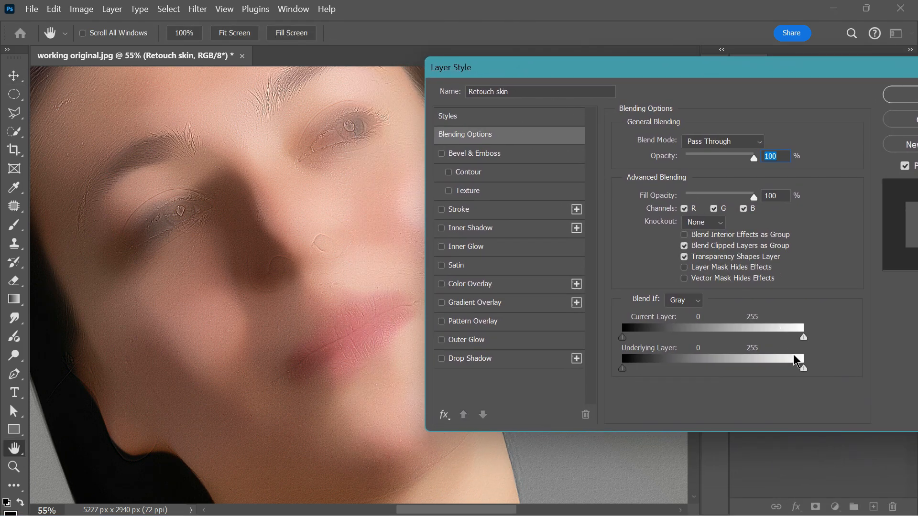
pyautogui.moveTo(803, 368); pyautogui.dragTo(795, 369)
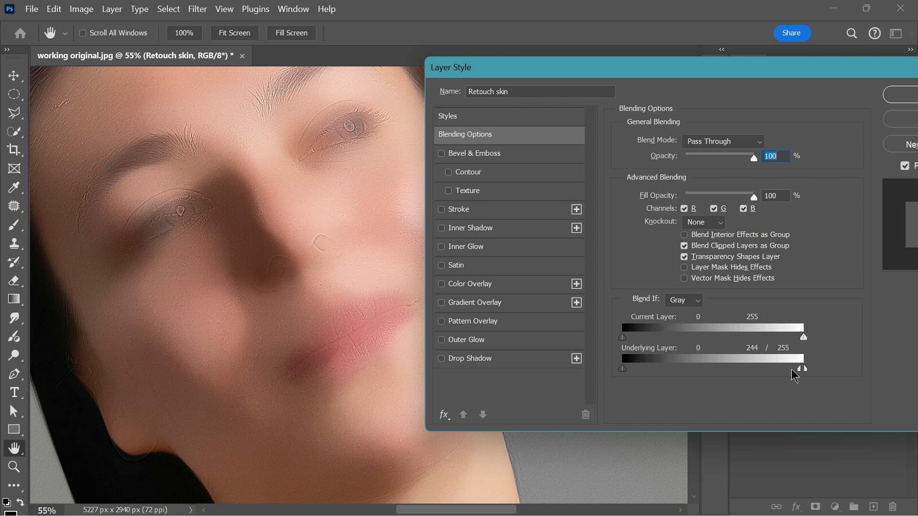
pyautogui.moveTo(803, 368); pyautogui.dragTo(774, 368)
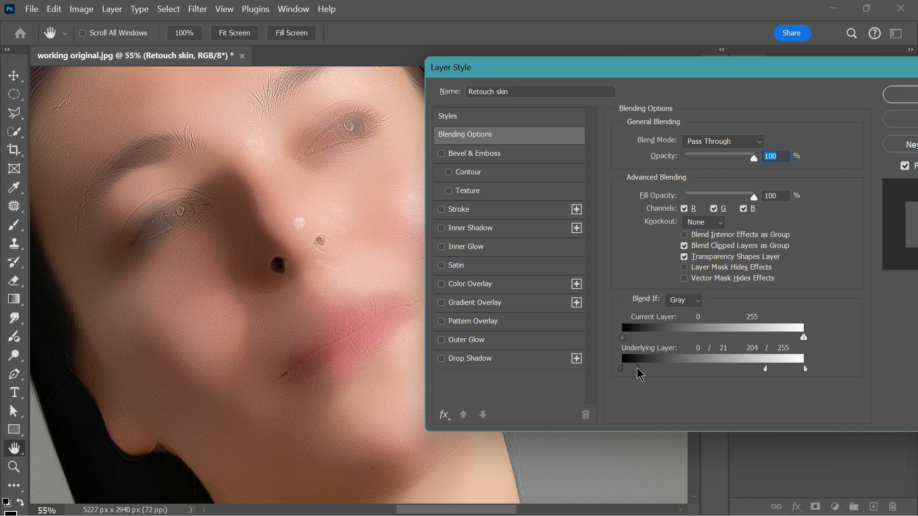
pyautogui.moveTo(556, 68); pyautogui.dragTo(481, 72)
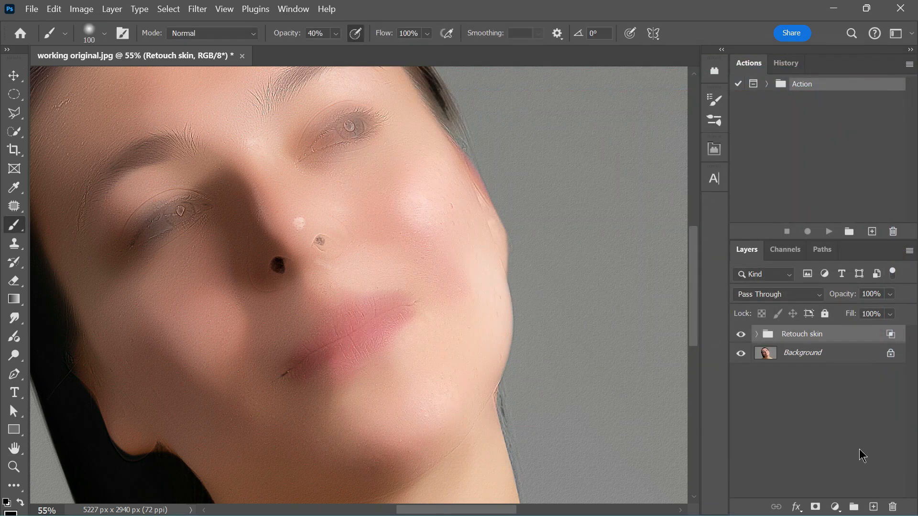
# Step: Add a black mask to Retouch skin and paint white over the cheeks and chin acne
pyautogui.click(817, 507)
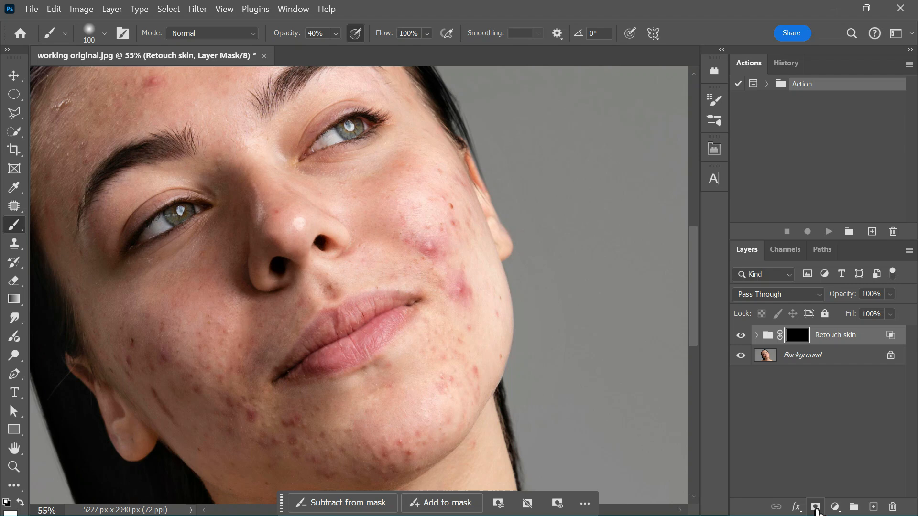
pyautogui.moveTo(813, 475)
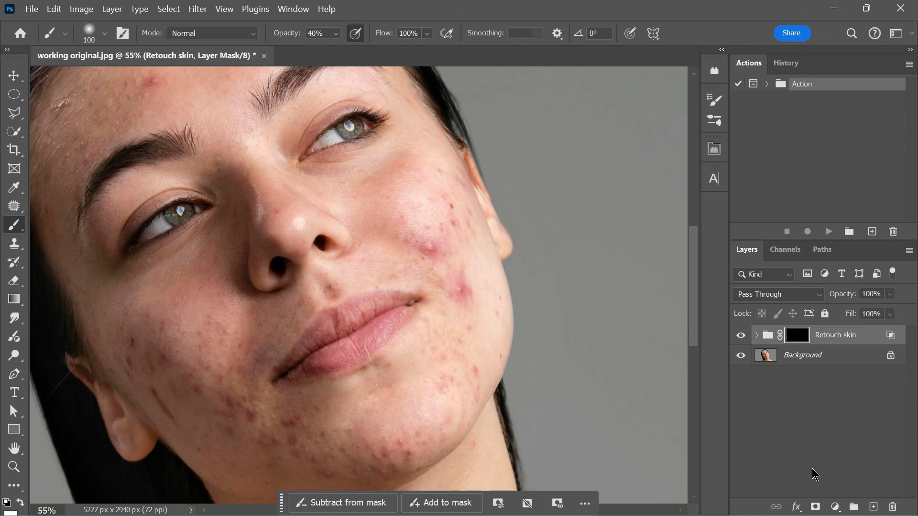
pyautogui.moveTo(14, 226)
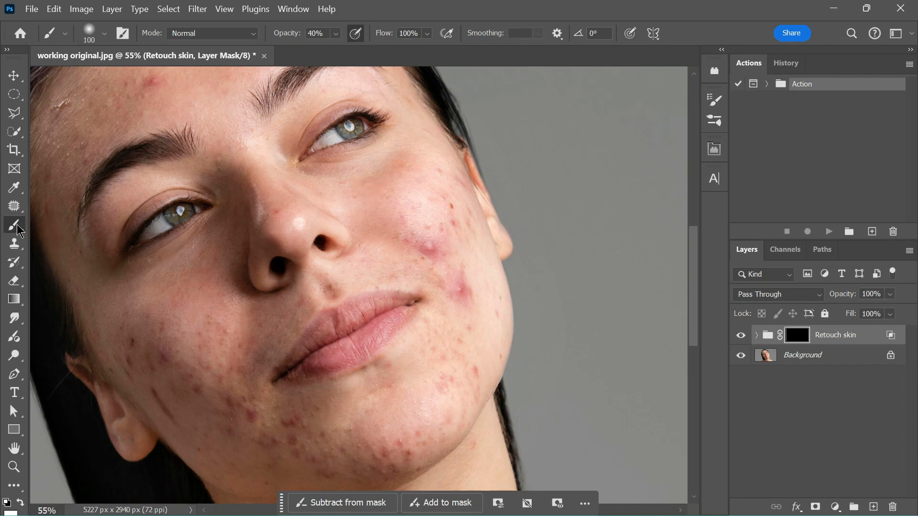
pyautogui.press('b')
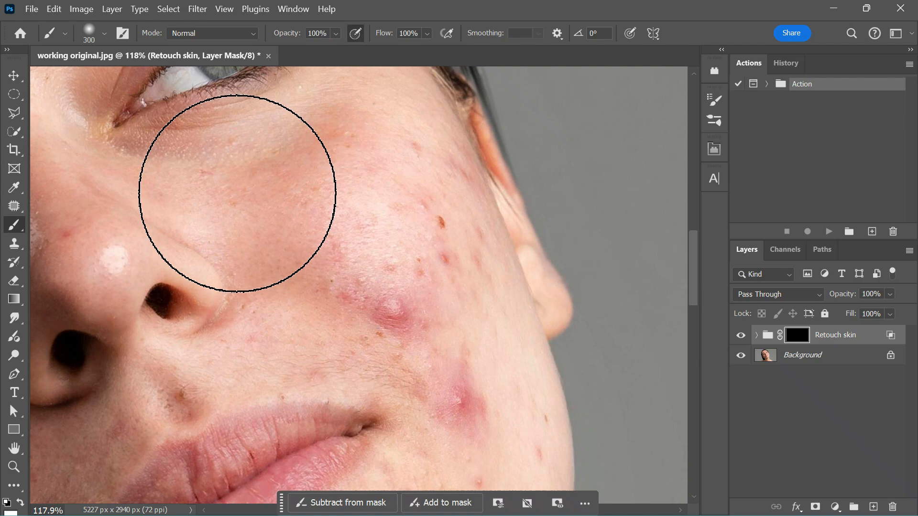
pyautogui.moveTo(237, 193); pyautogui.dragTo(360, 238)
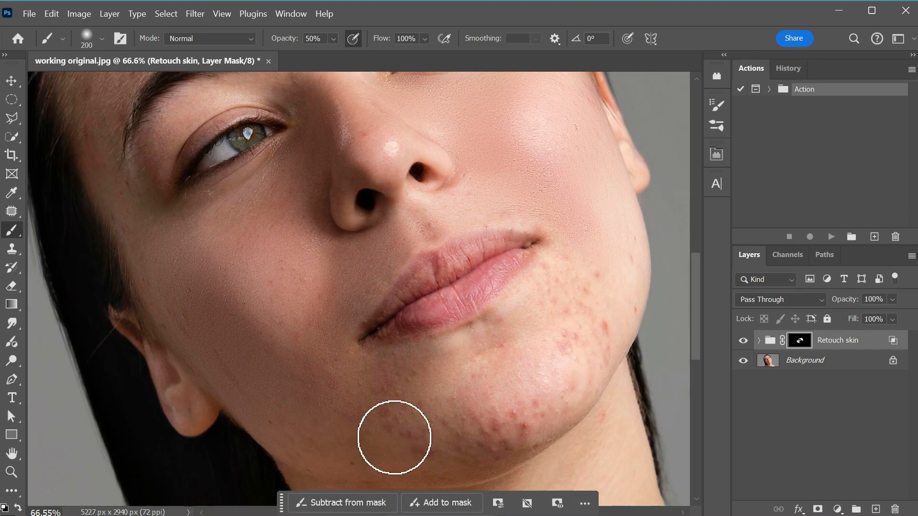
pyautogui.moveTo(393, 438); pyautogui.dragTo(286, 418)
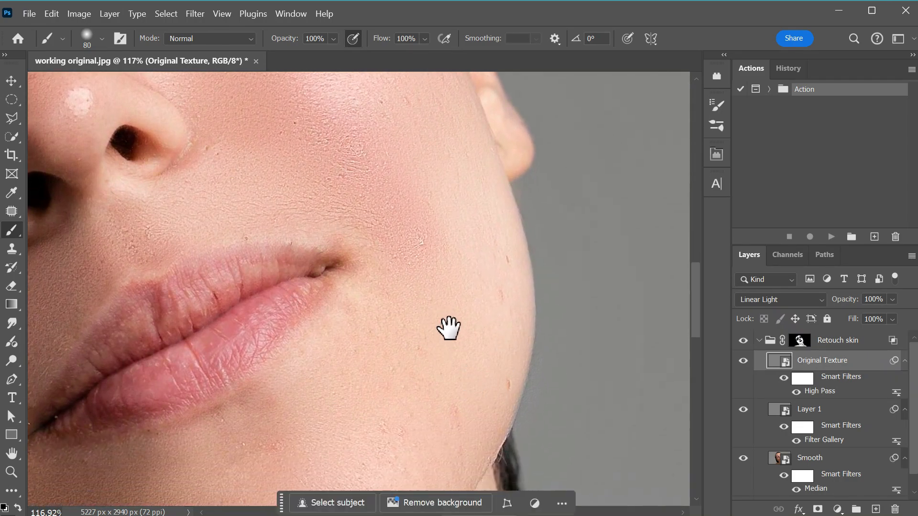
# Step: Raise the Original Texture layer's High Pass radius to 3.7 pixels
pyautogui.moveTo(448, 327); pyautogui.dragTo(490, 357)
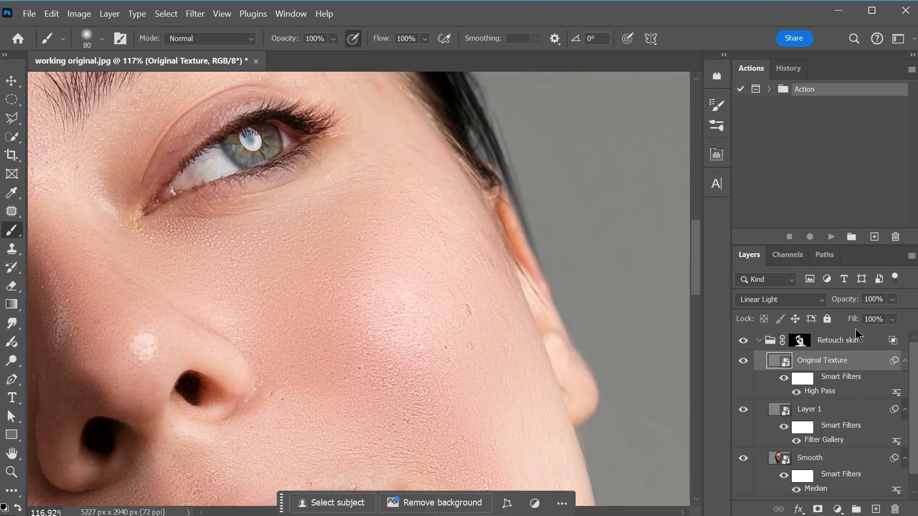
pyautogui.moveTo(824, 400)
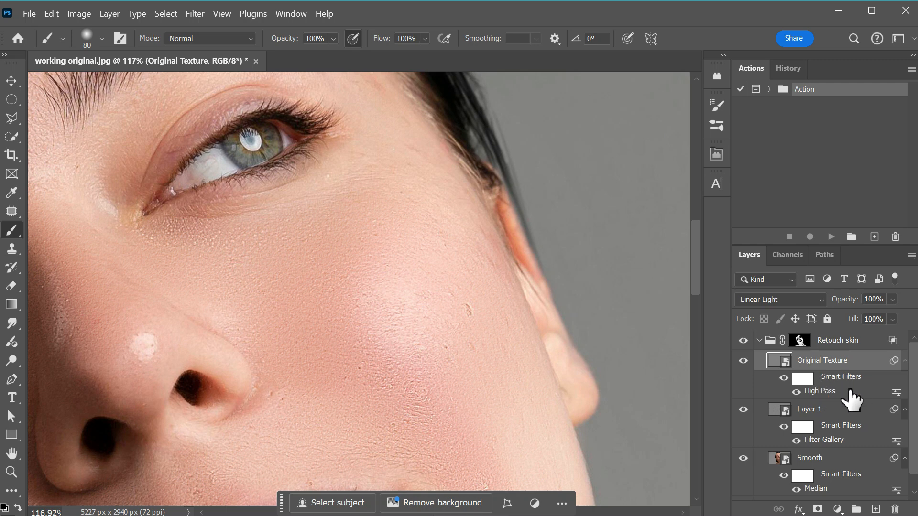
pyautogui.doubleClick(819, 391)
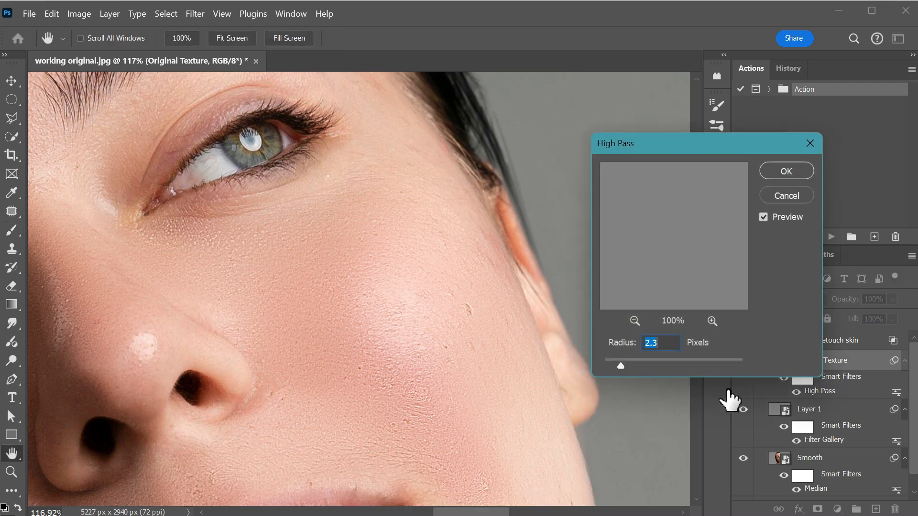
pyautogui.moveTo(620, 365); pyautogui.dragTo(632, 366)
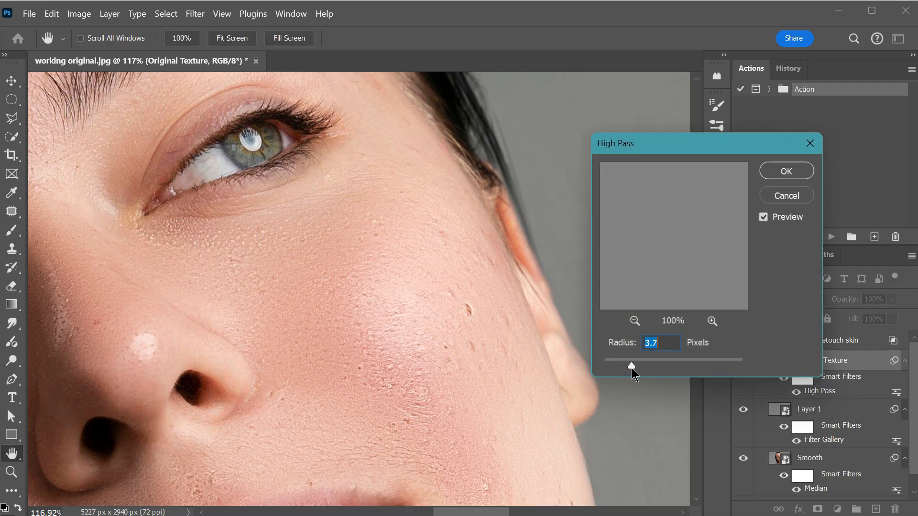
pyautogui.click(786, 170)
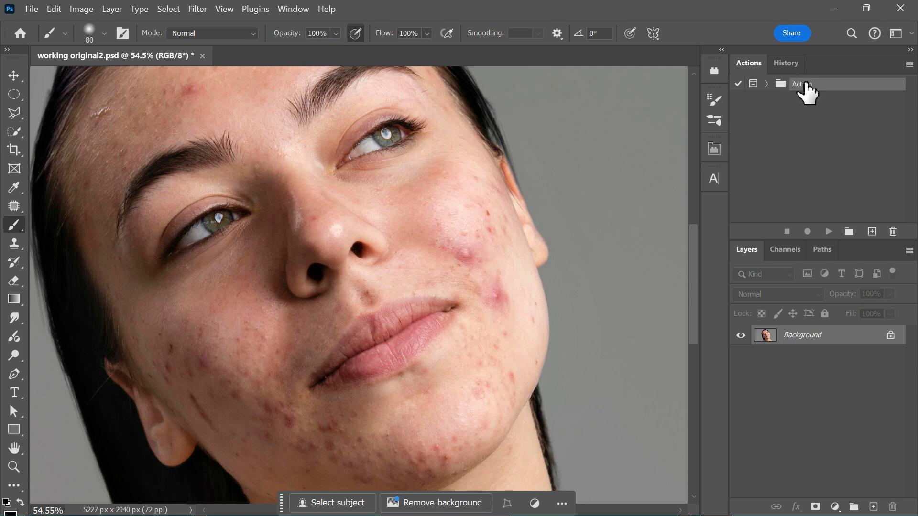
pyautogui.moveTo(242, 54)
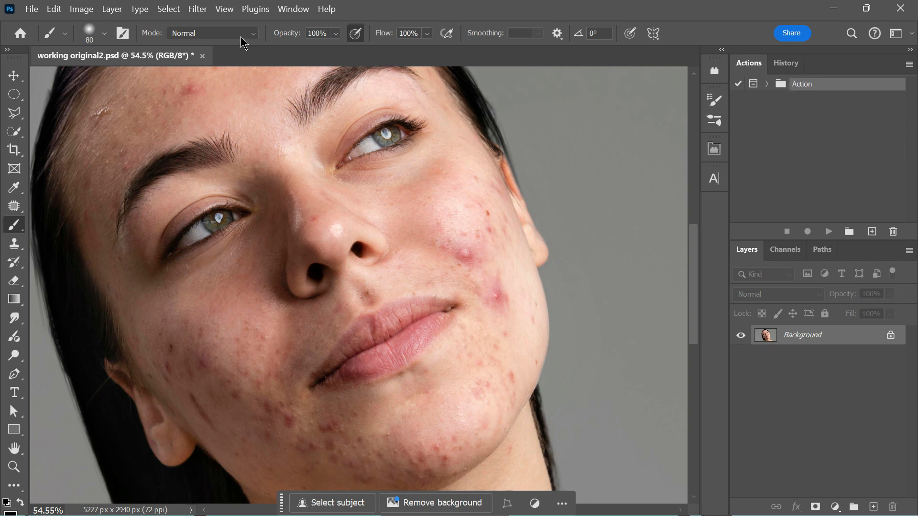
# Step: Add a new action set named '1 click retouch action' in the Actions panel
pyautogui.click(293, 8)
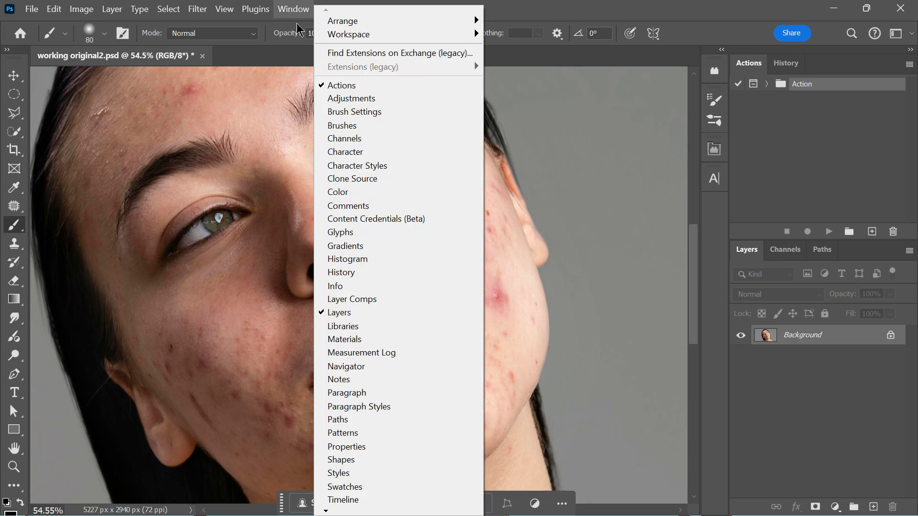
pyautogui.moveTo(378, 91)
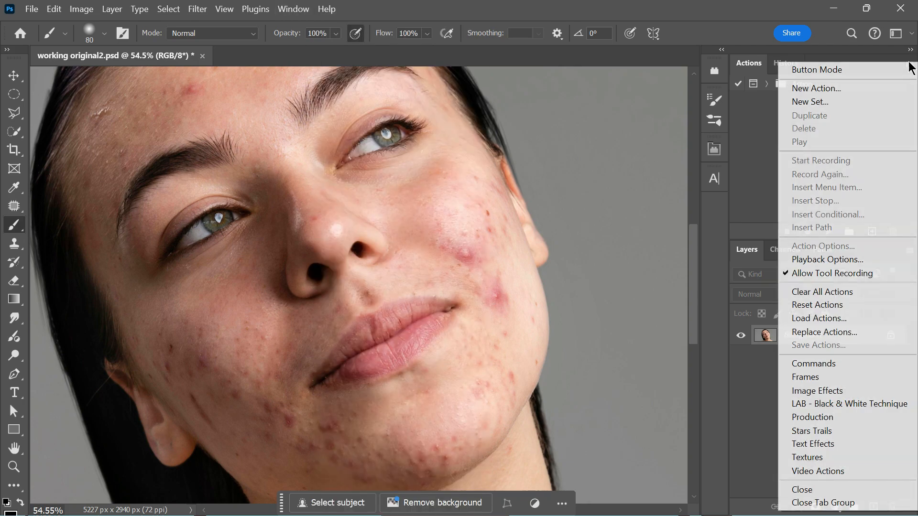
pyautogui.moveTo(829, 102)
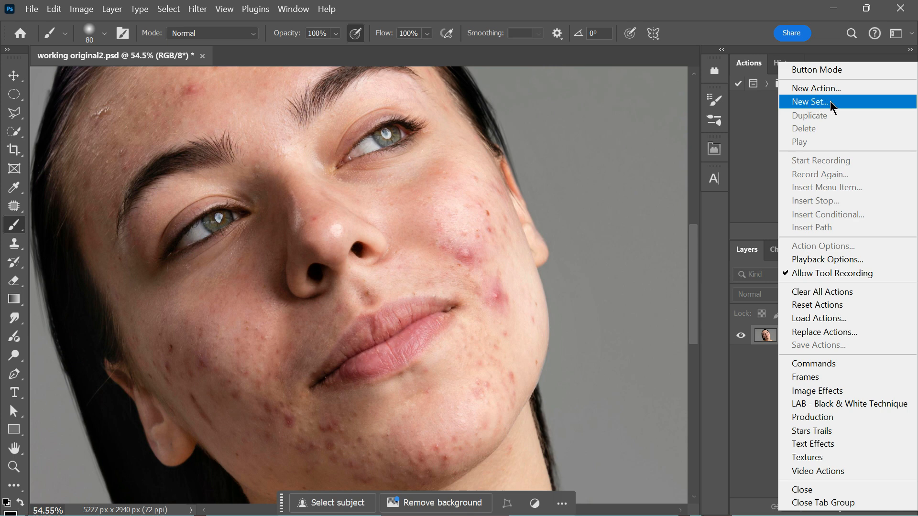
pyautogui.click(808, 102)
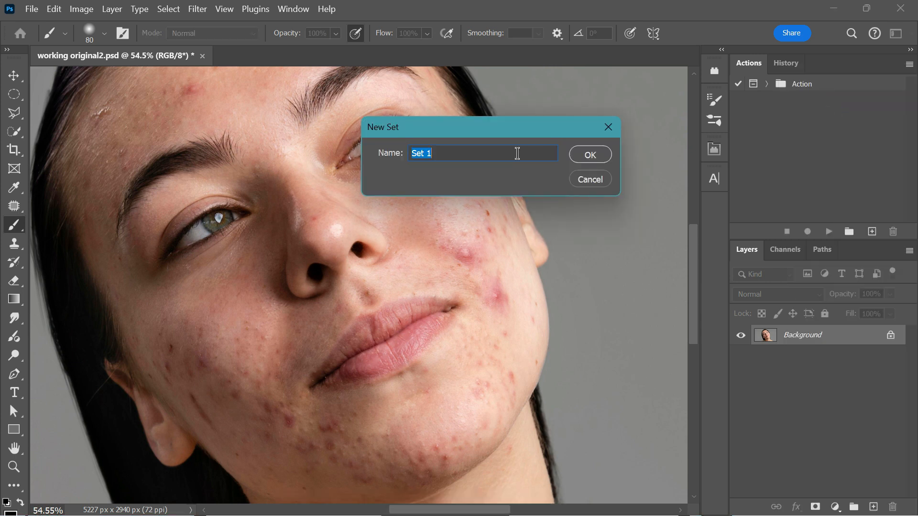
pyautogui.click(589, 154)
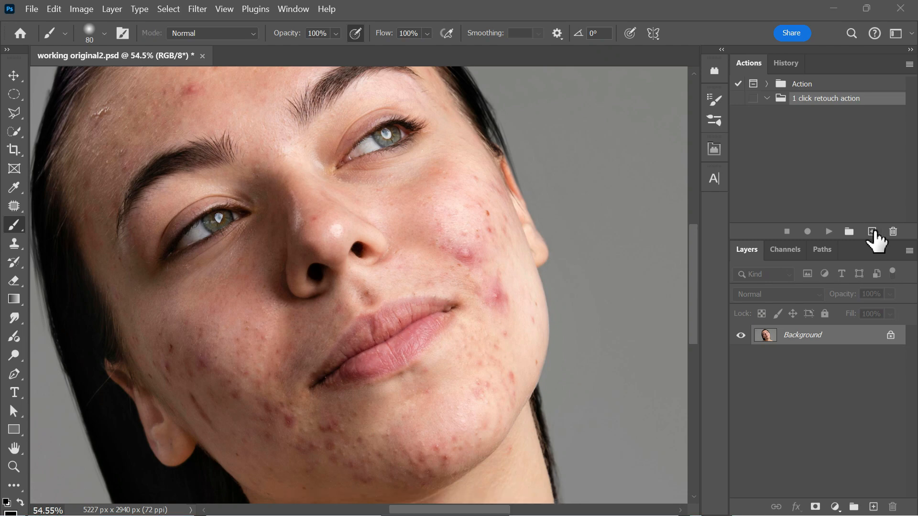
# Step: Create 'Retouching Action 1' assigned to F6 and start recording it
pyautogui.click(872, 232)
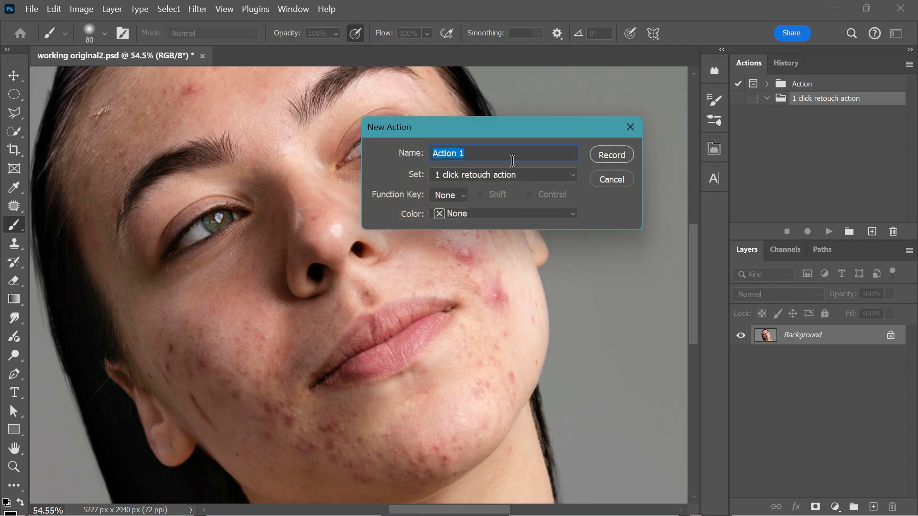
pyautogui.write('Retouching Action 1')
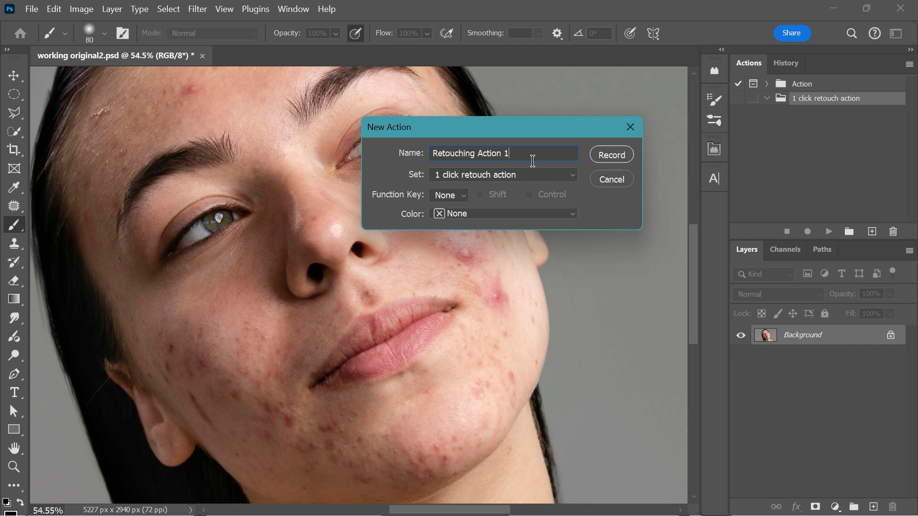
pyautogui.click(463, 194)
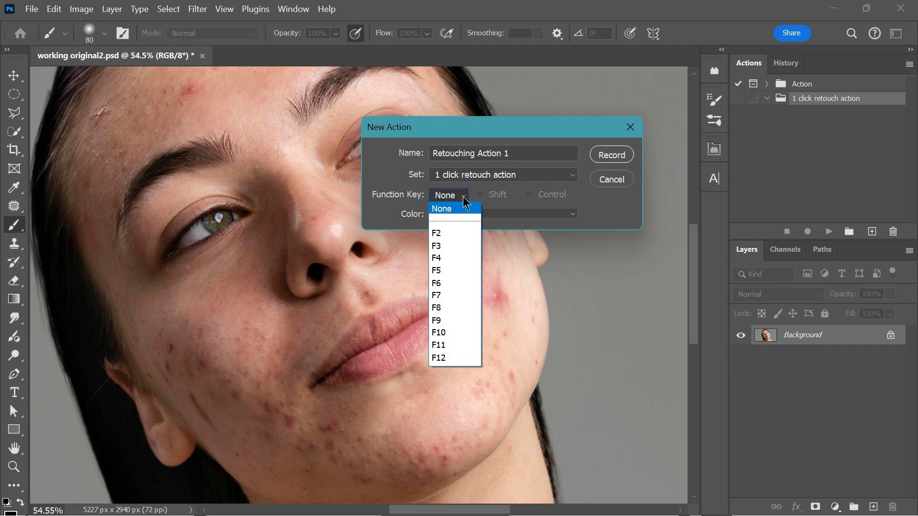
pyautogui.click(436, 283)
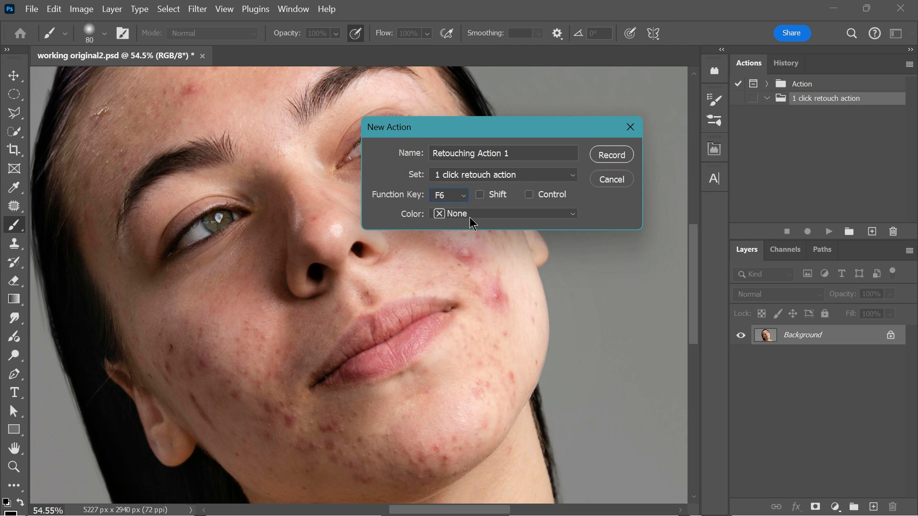
pyautogui.moveTo(527, 206)
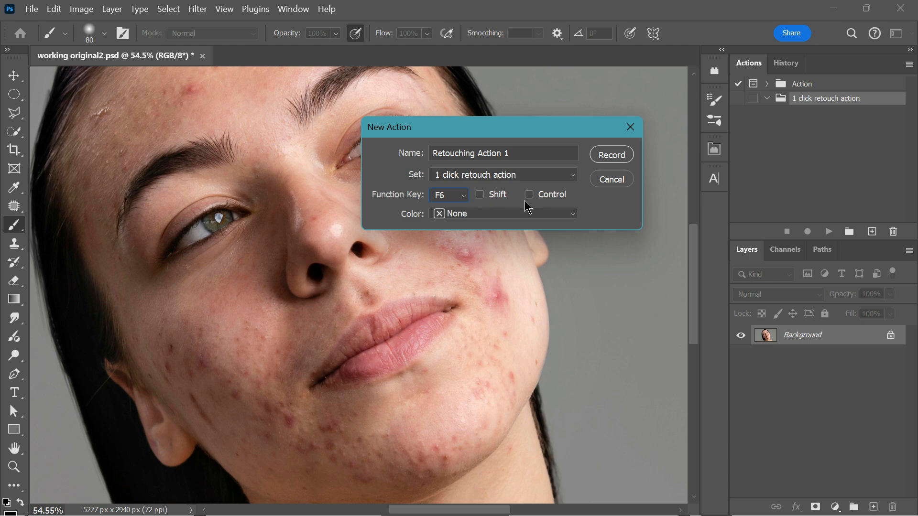
pyautogui.moveTo(529, 202)
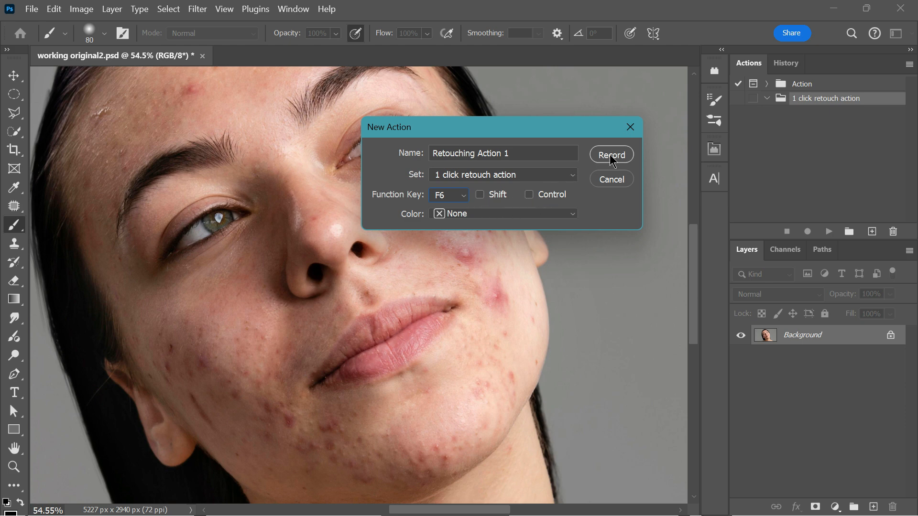
pyautogui.click(611, 155)
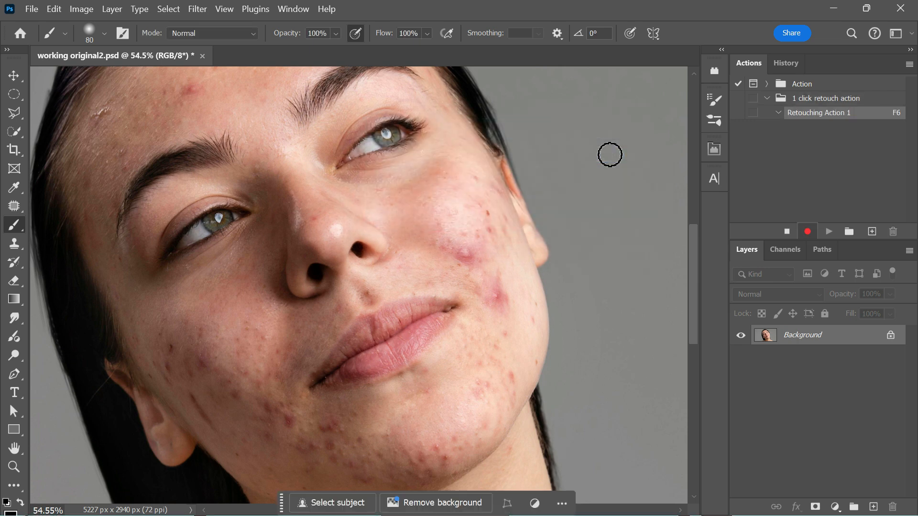
pyautogui.moveTo(807, 221)
pyautogui.write('smooth')
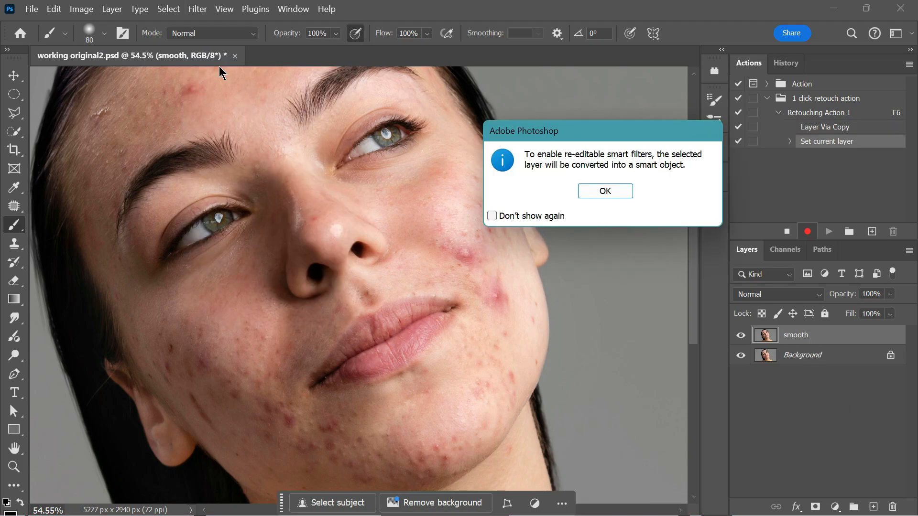
# Step: Convert Layer 1 to a smart object and apply Filter Gallery to it
pyautogui.click(604, 191)
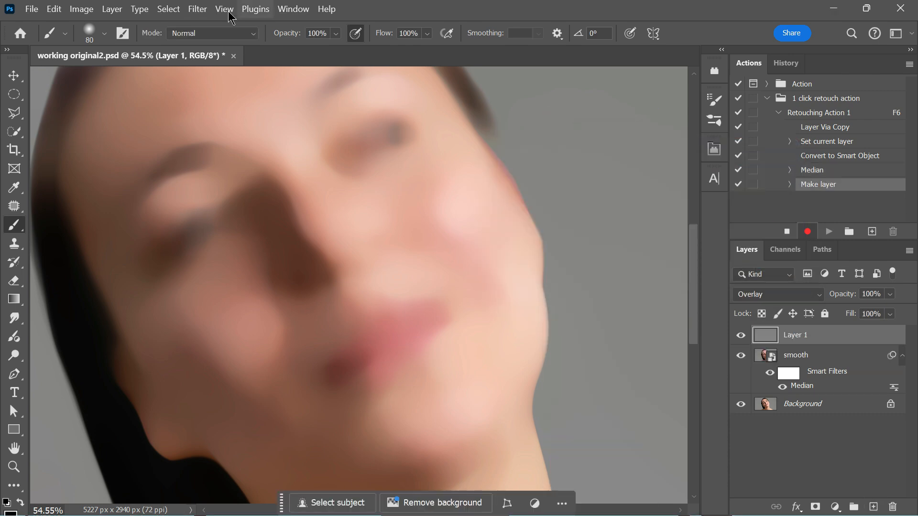
pyautogui.click(196, 9)
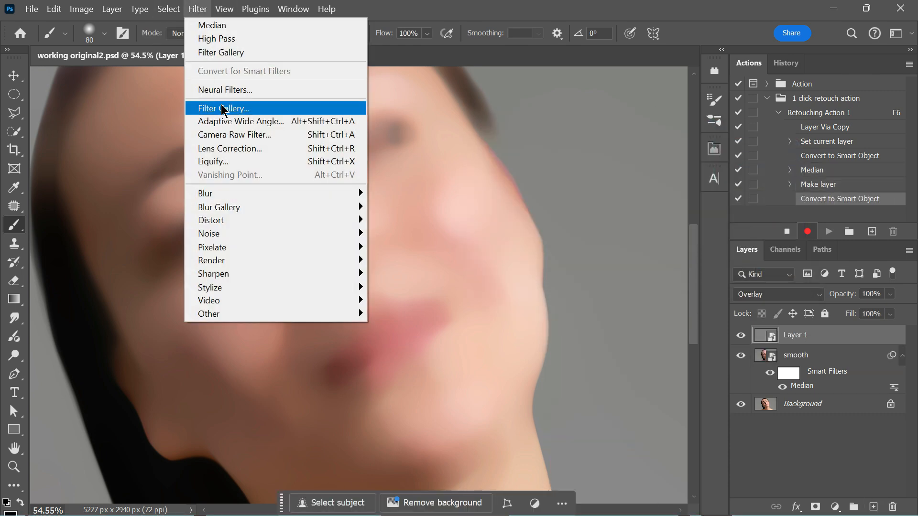
pyautogui.click(223, 108)
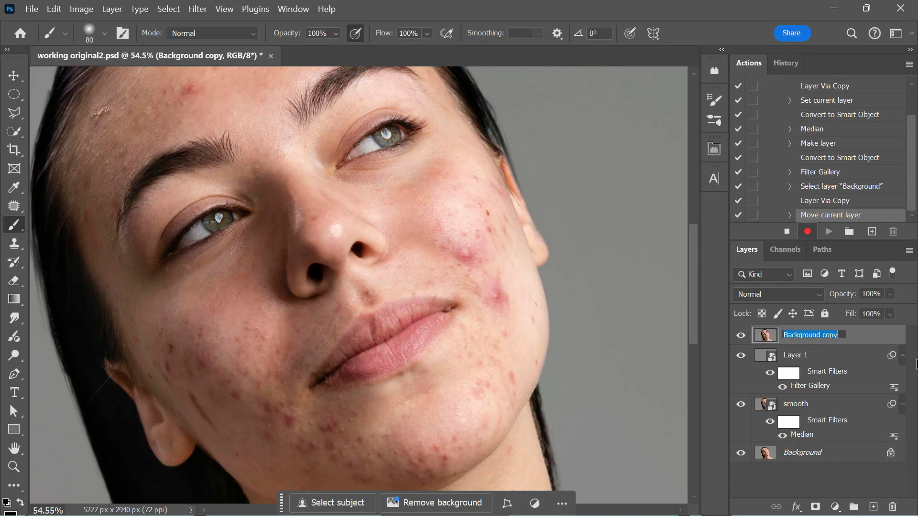
# Step: Add the 'original texture' layer with High Pass, then set the group's Blend If
pyautogui.write('original texture')
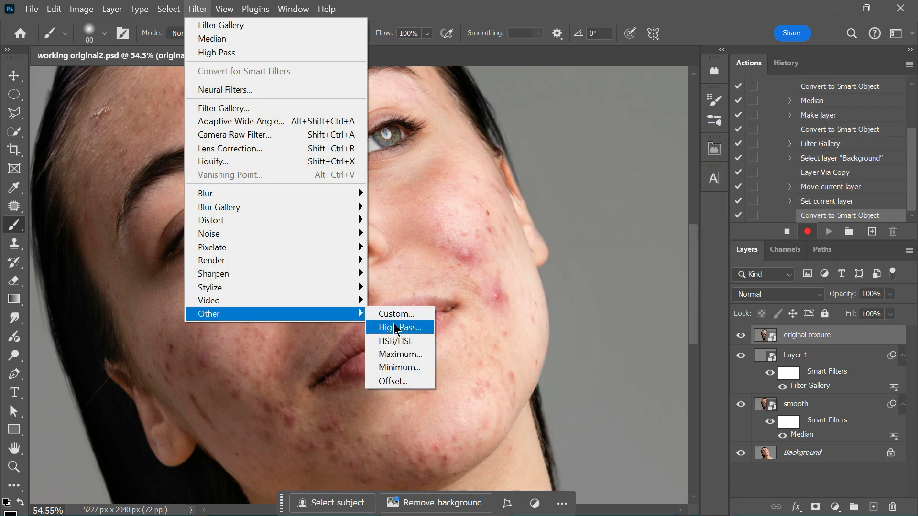
pyautogui.click(398, 328)
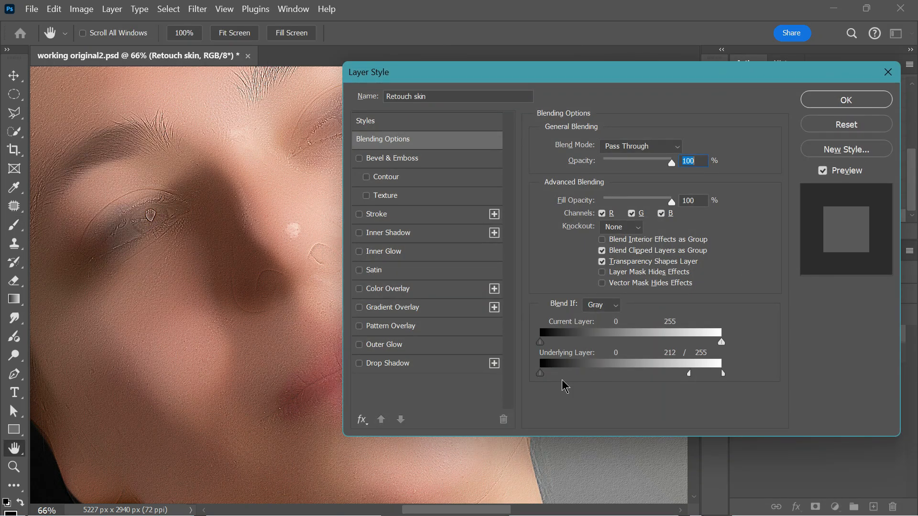
pyautogui.click(845, 99)
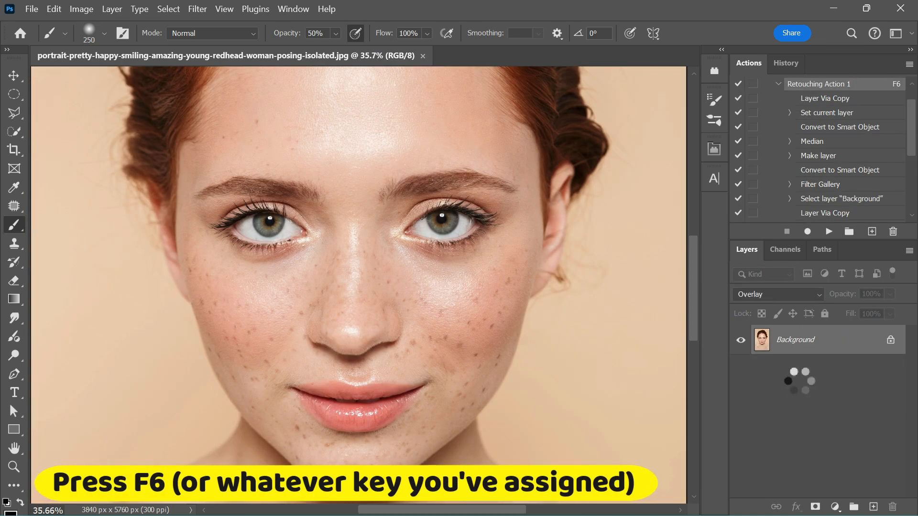
# Step: Play Retouching Action 1 with F6, then paint smoothing onto the lower and upper cheek
pyautogui.press('F6')
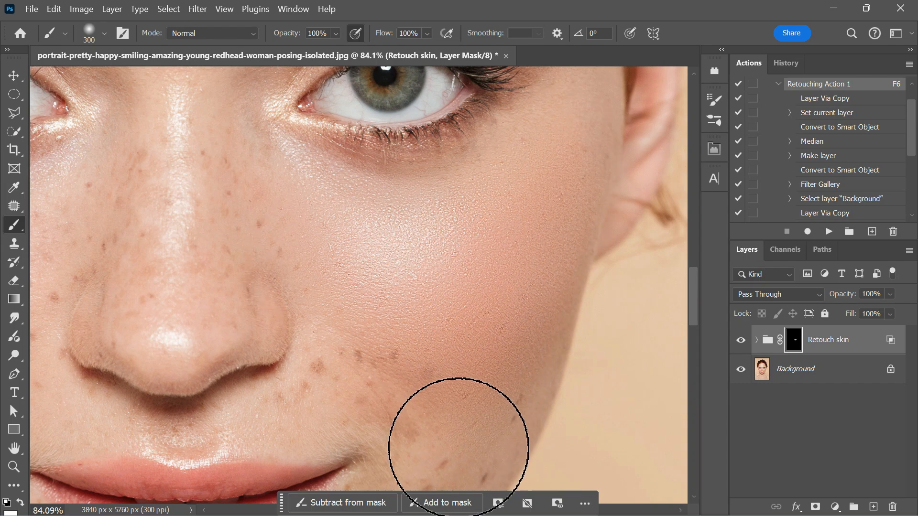
pyautogui.moveTo(460, 448); pyautogui.dragTo(415, 389)
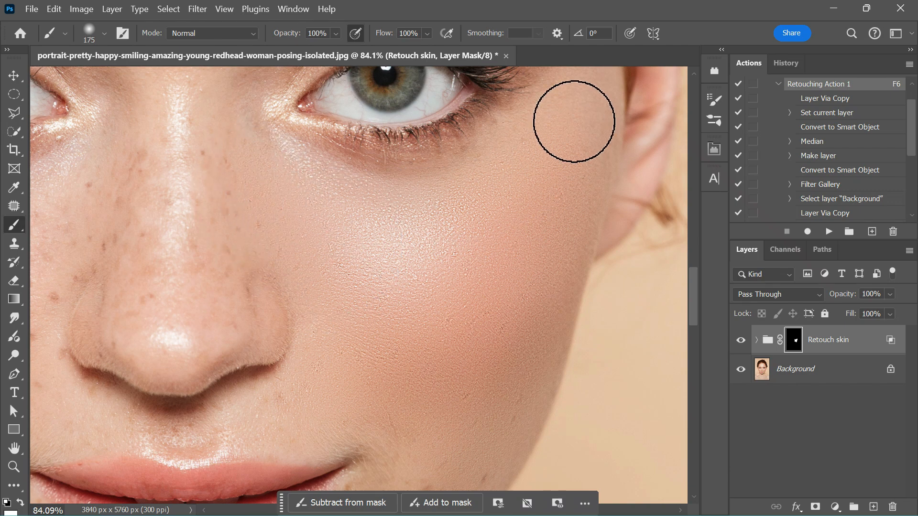
pyautogui.click(573, 122)
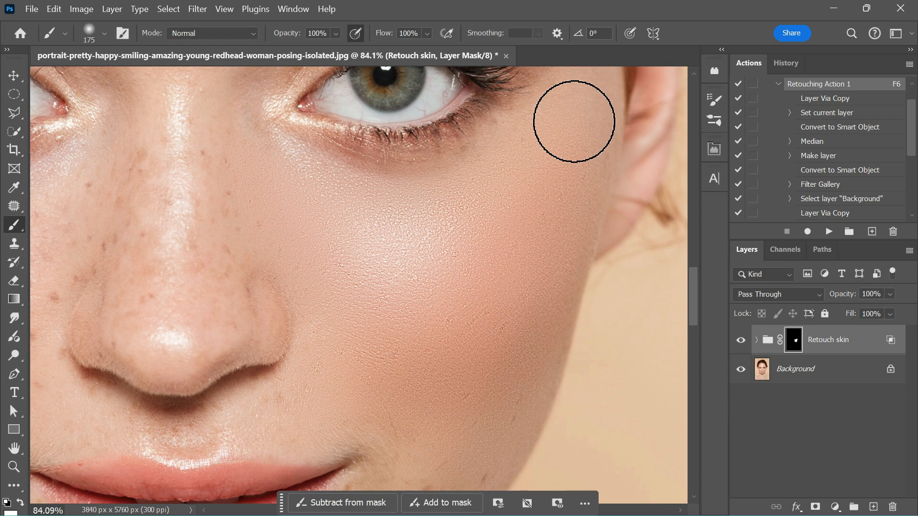